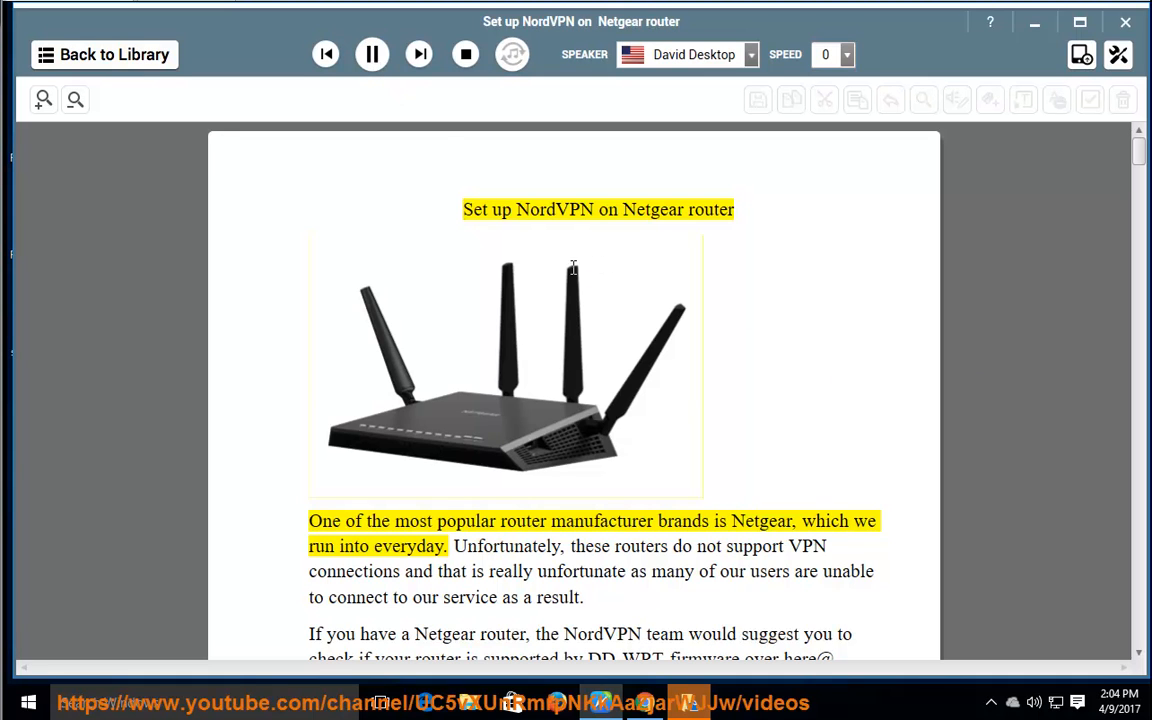
Start David Desktop narration on the article title and first paragraph about Netgear lacking VPN support.
double_click(654, 210)
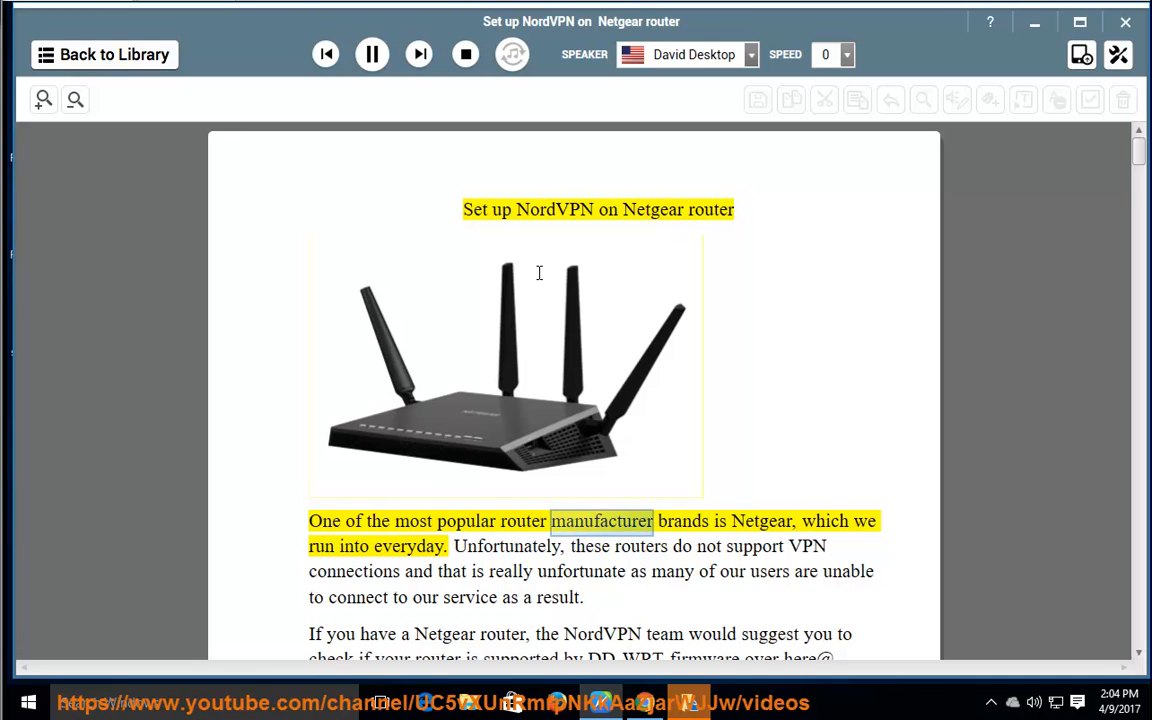
double_click(760, 520)
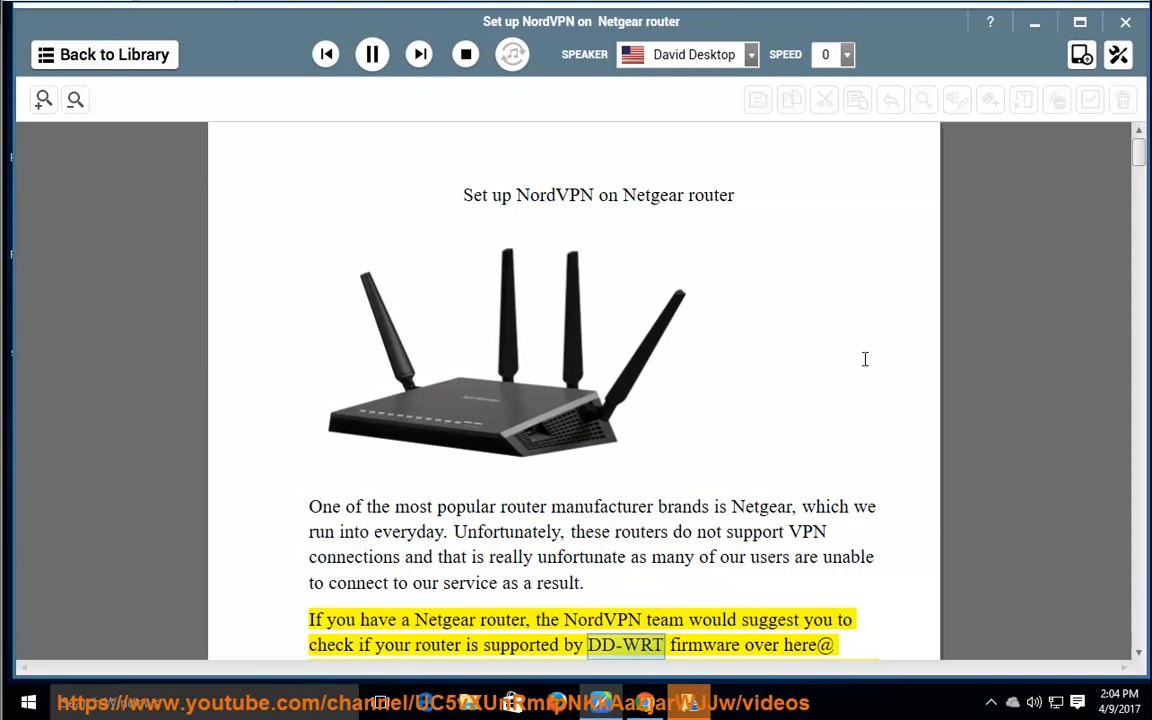
Follow narration through the DD-WRT firmware advice and firmware/hardware configuration lines, scrolling along.
scroll("down", 3)
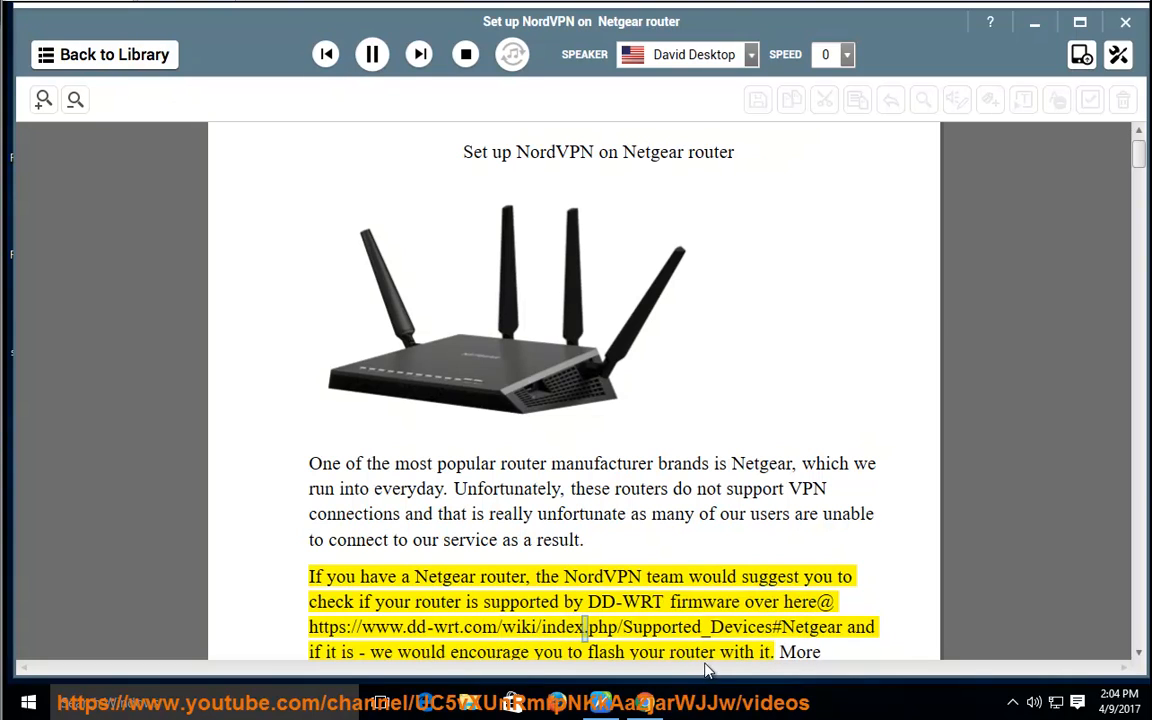
double_click(700, 626)
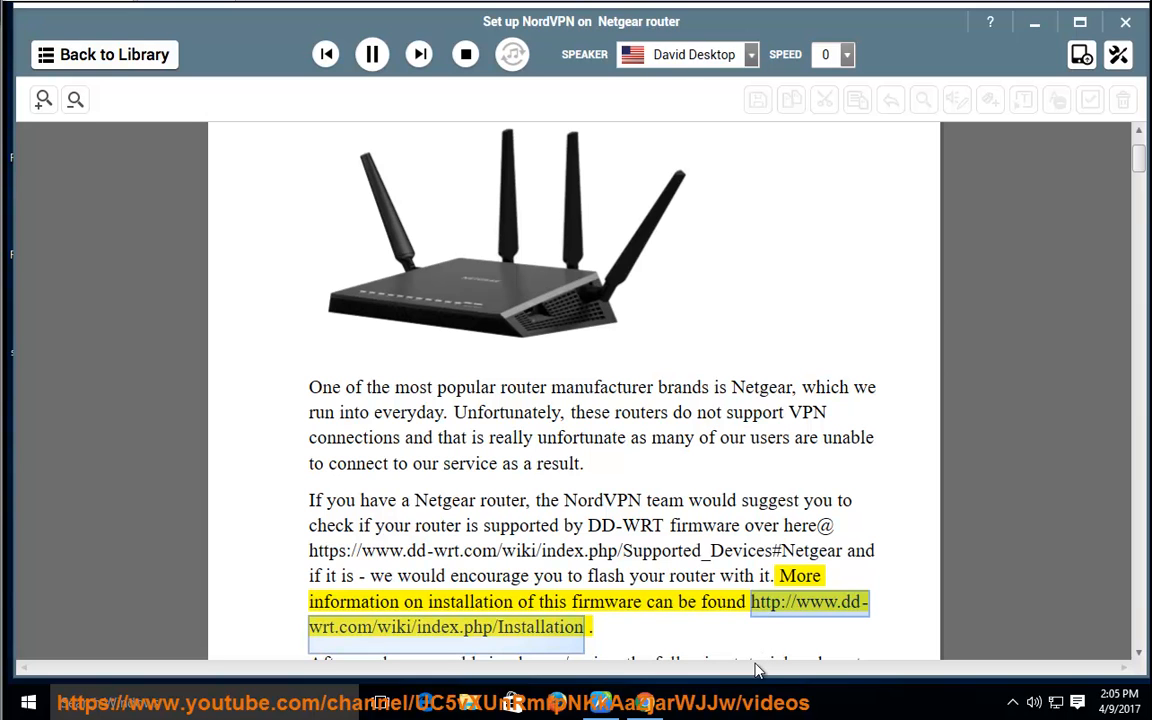
mouse_move(760, 644)
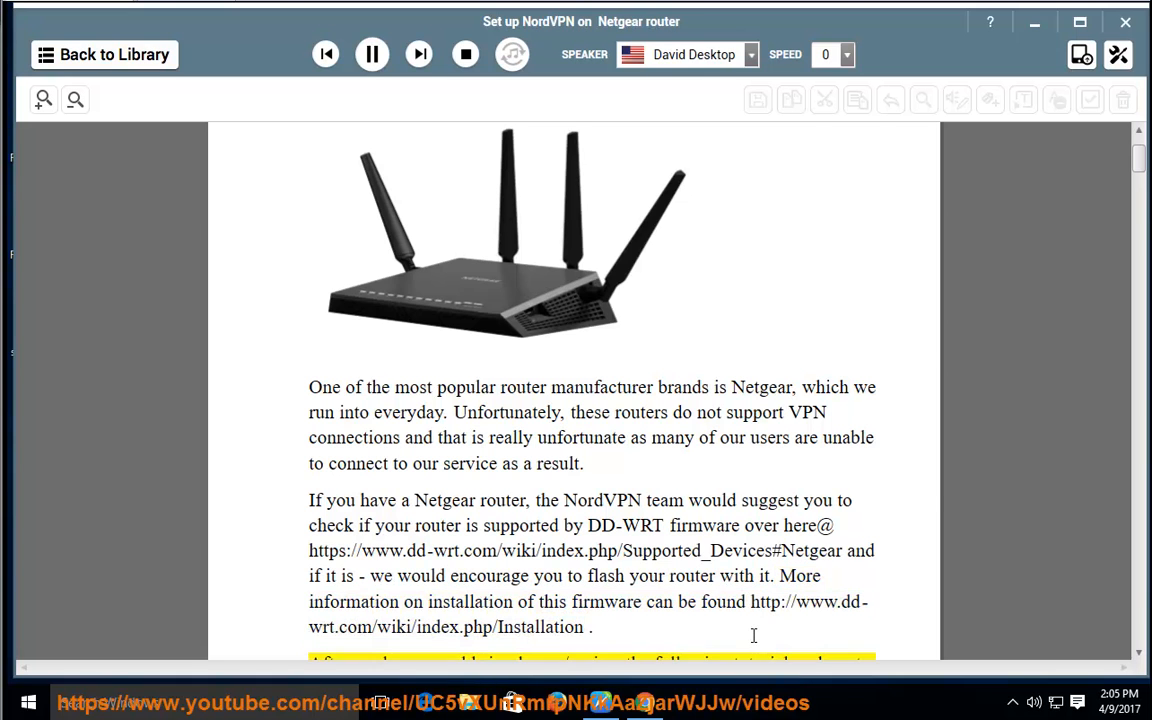
scroll("down", 3)
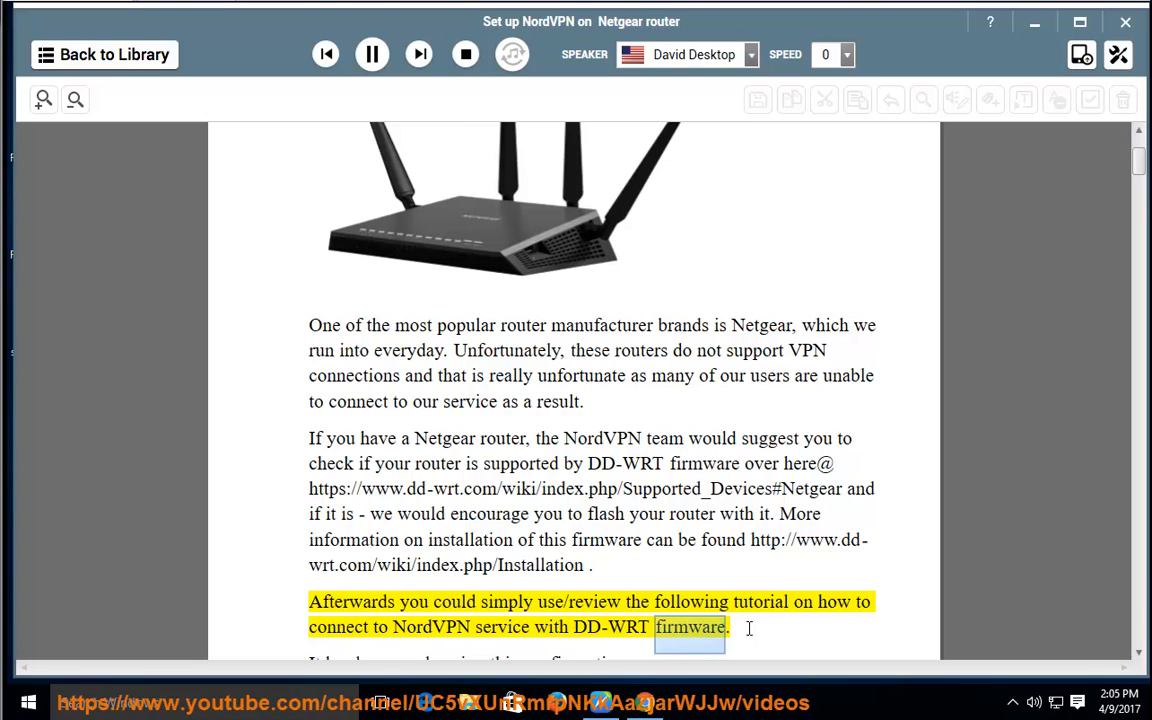
scroll("down", 3)
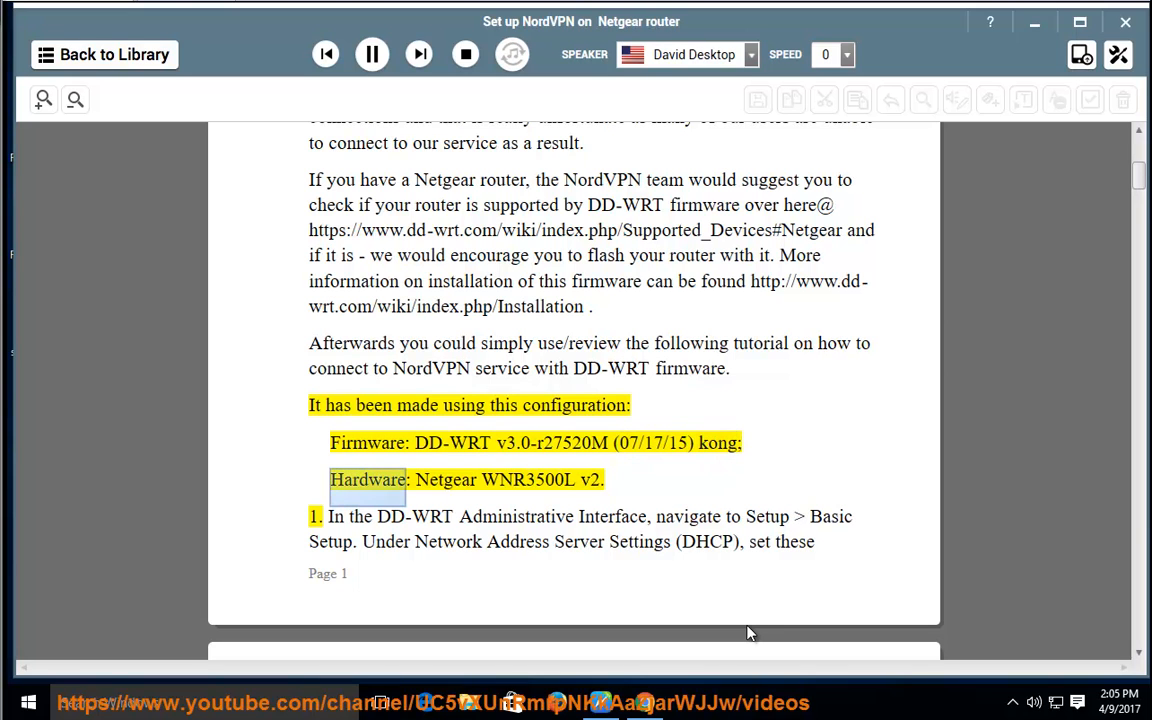
Hear step 1's NordVPN DNS addresses and DNSMasq options, pausing after 'Then, Save and Apply settings.'.
double_click(526, 480)
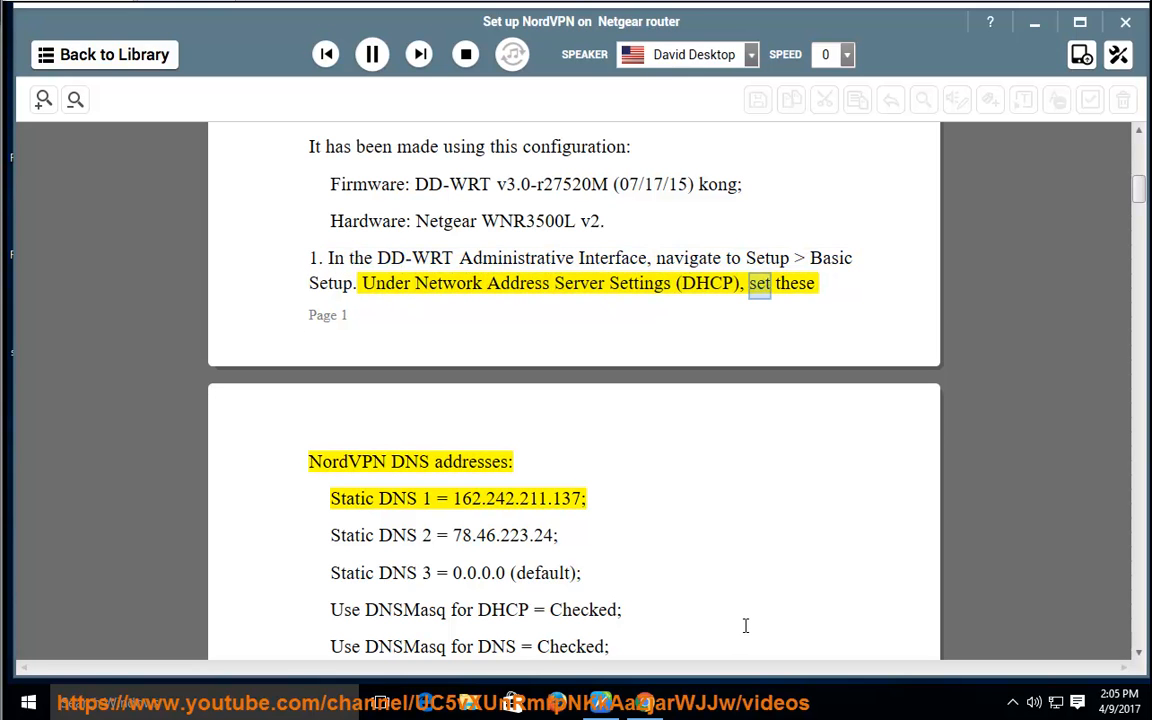
double_click(482, 462)
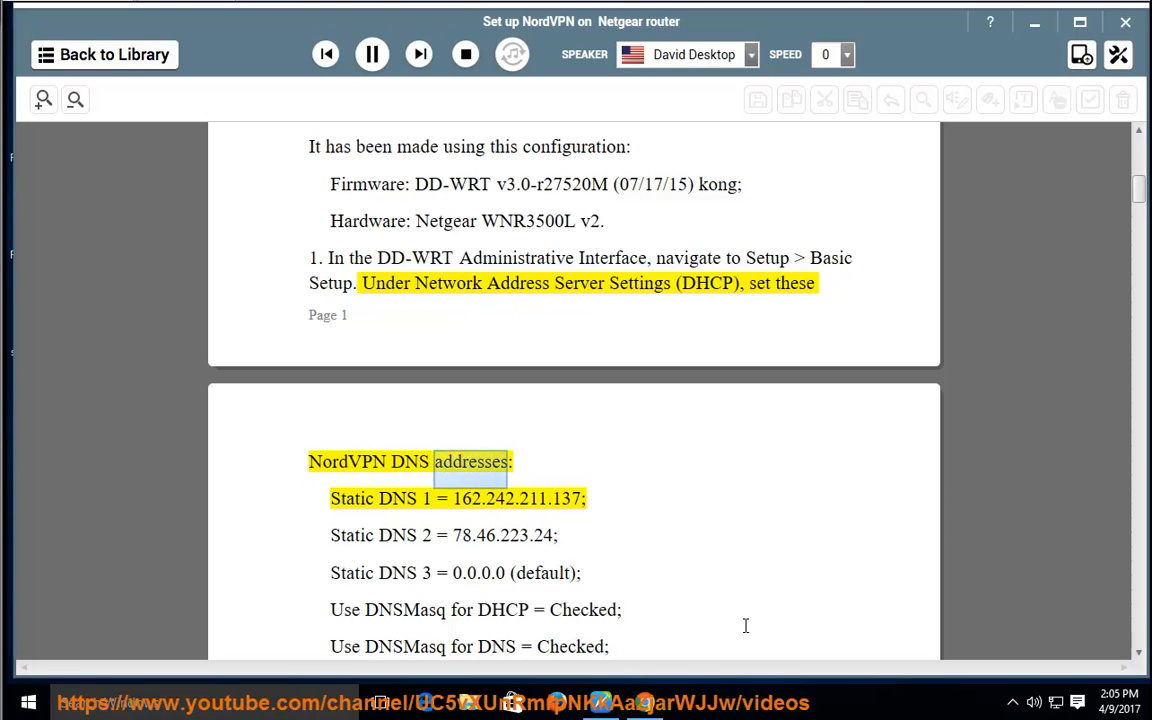
scroll("down", 3)
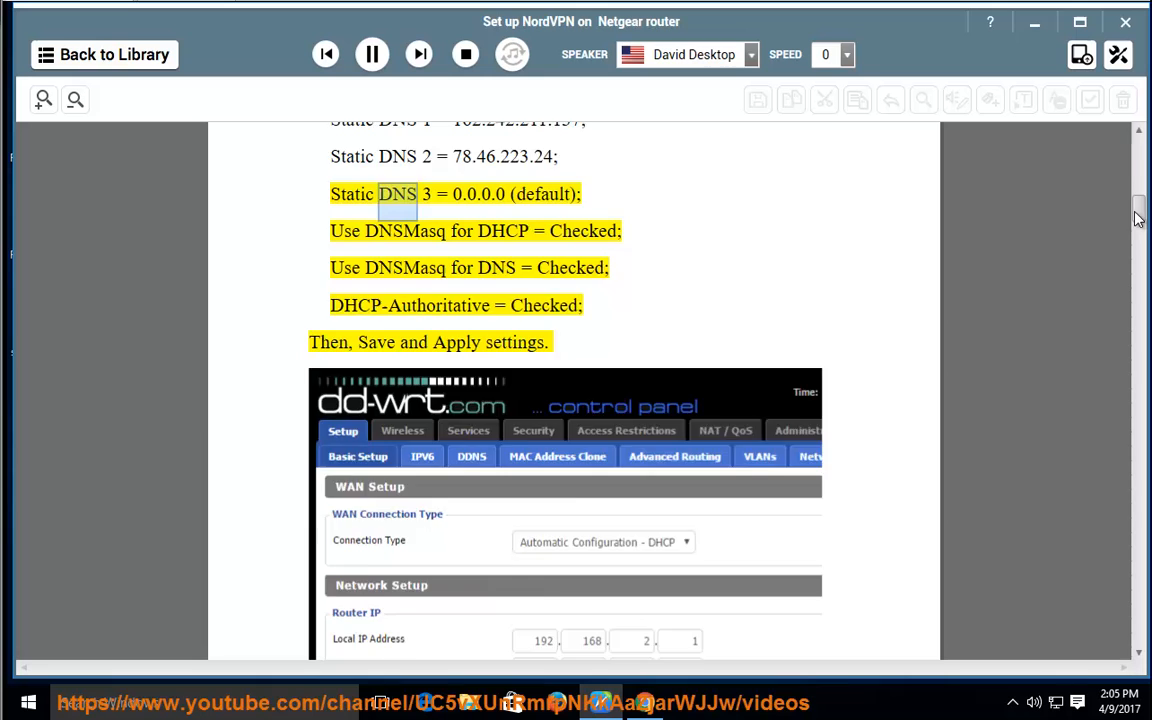
scroll("down", 3)
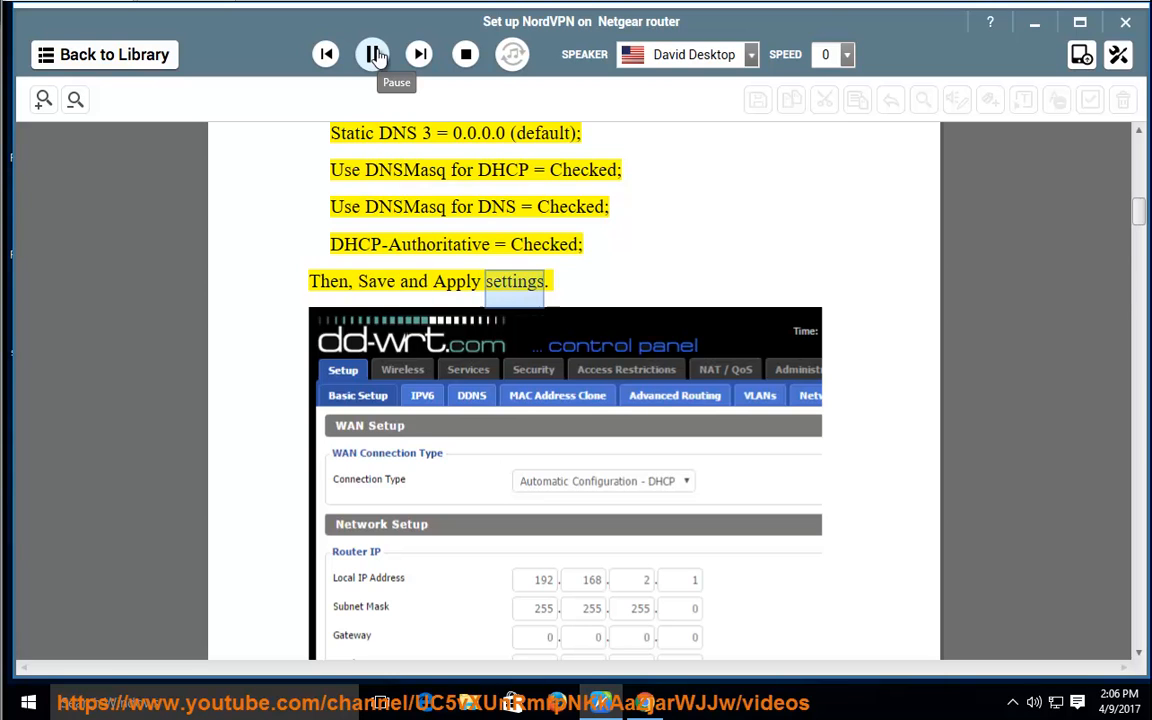
scroll("down", 3)
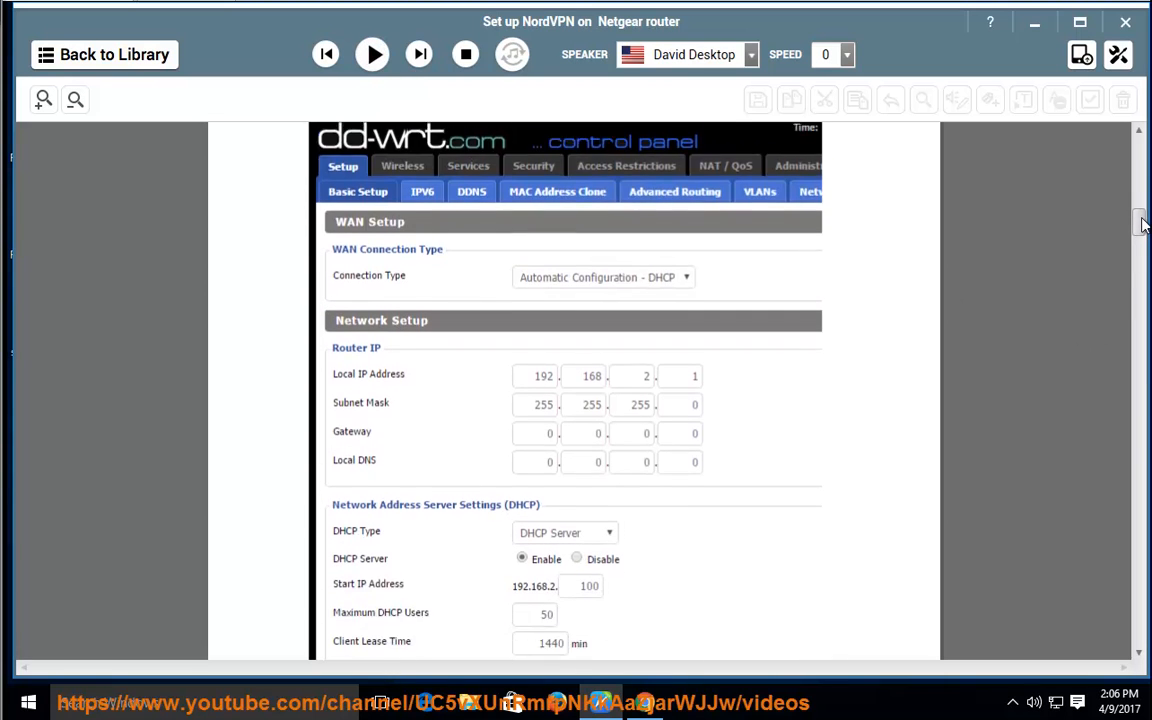
Resume narration over the two-router Local IP note and step 2 on disabling IPv6.
scroll("down", 3)
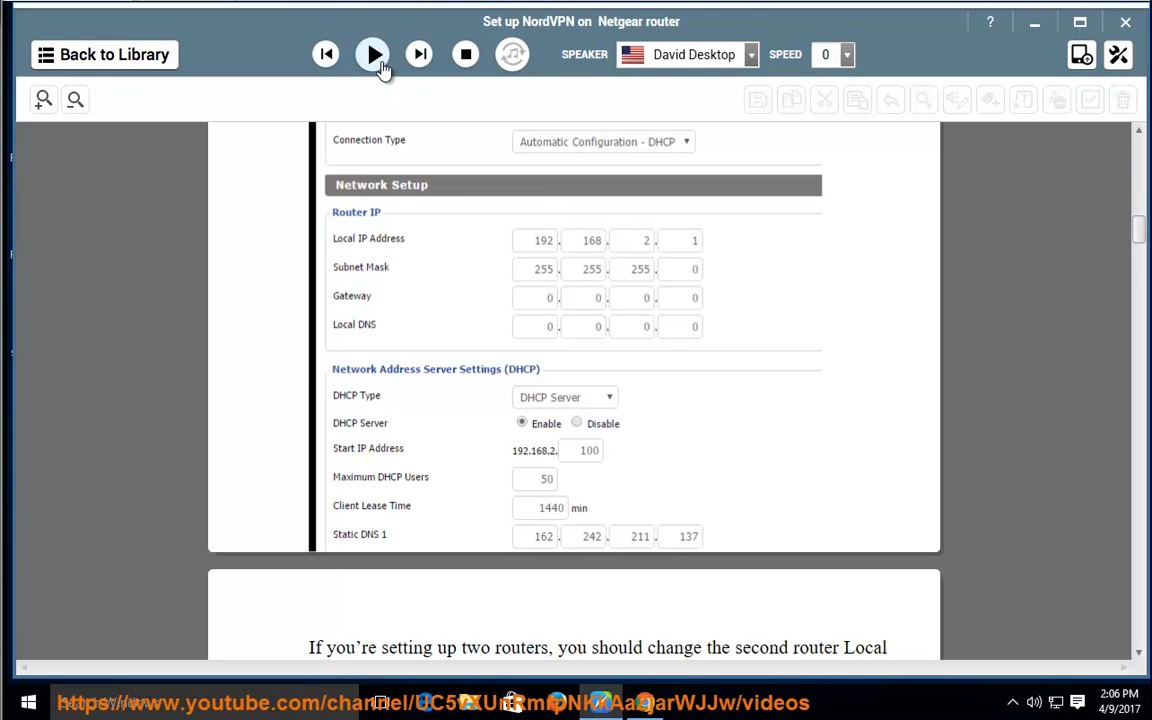
left_click(372, 54)
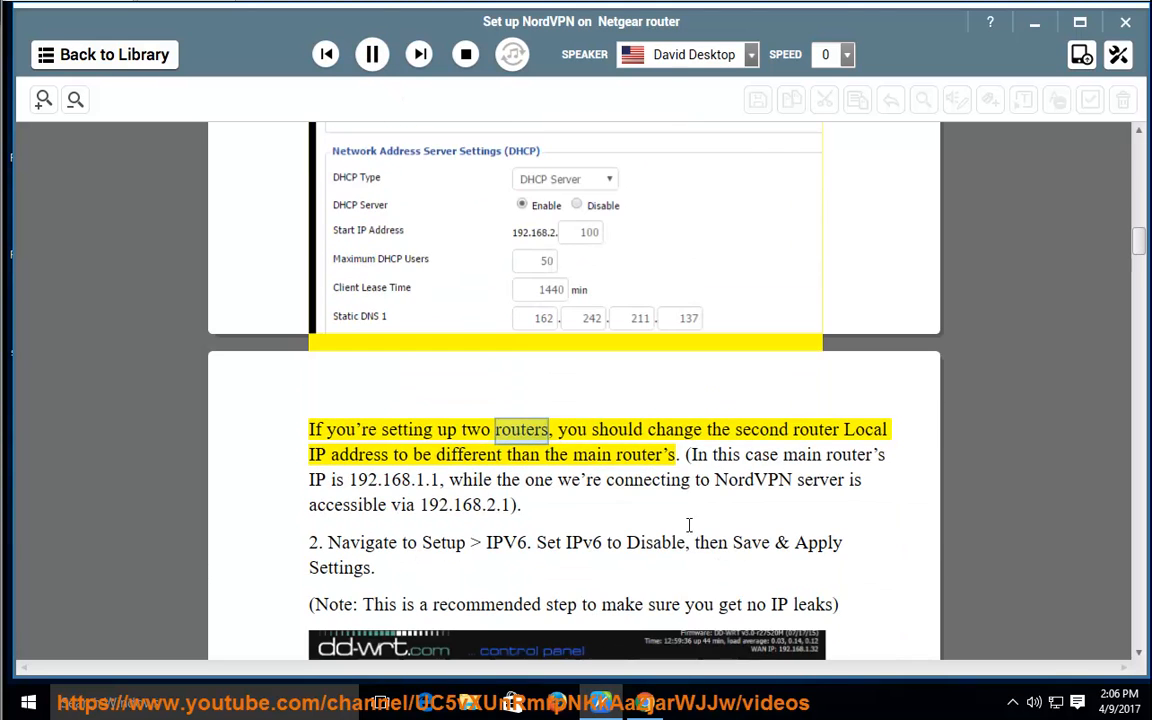
scroll("down", 3)
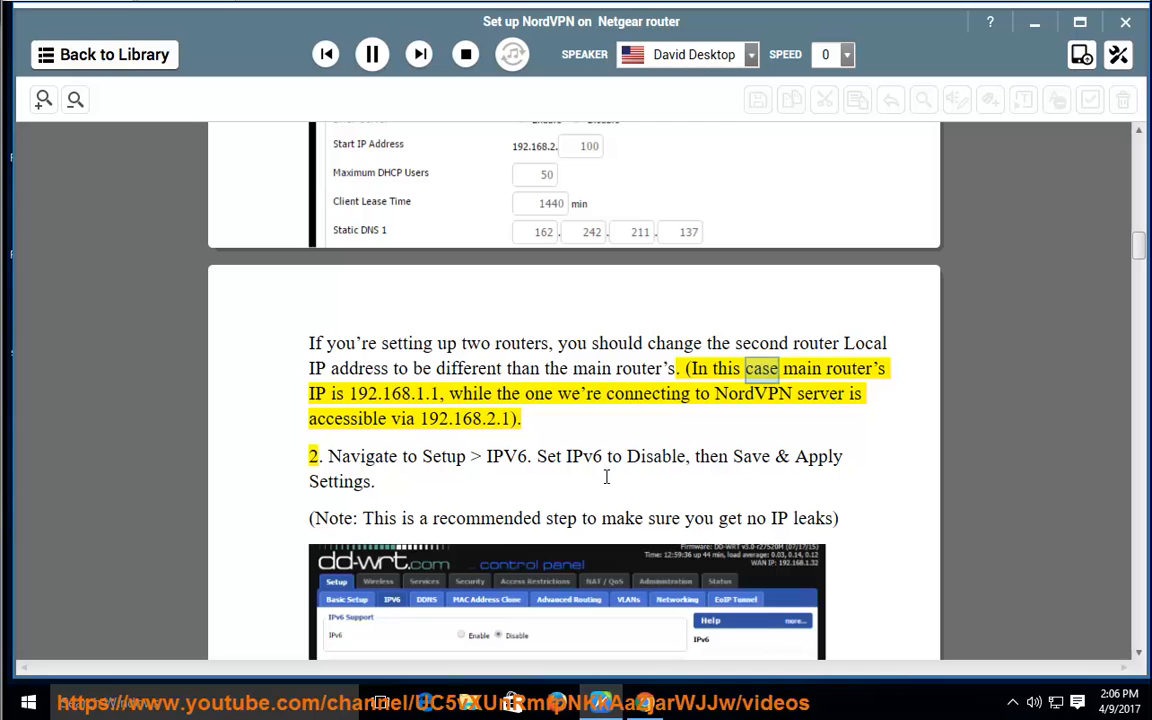
double_click(388, 392)
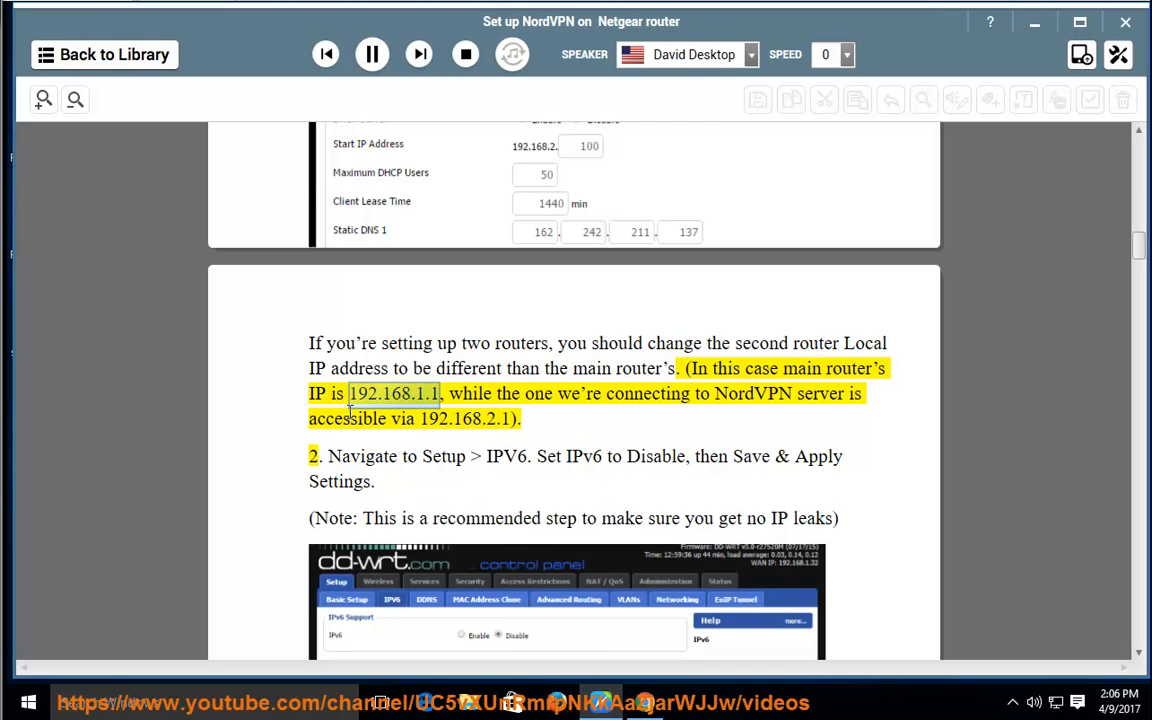
mouse_move(488, 392)
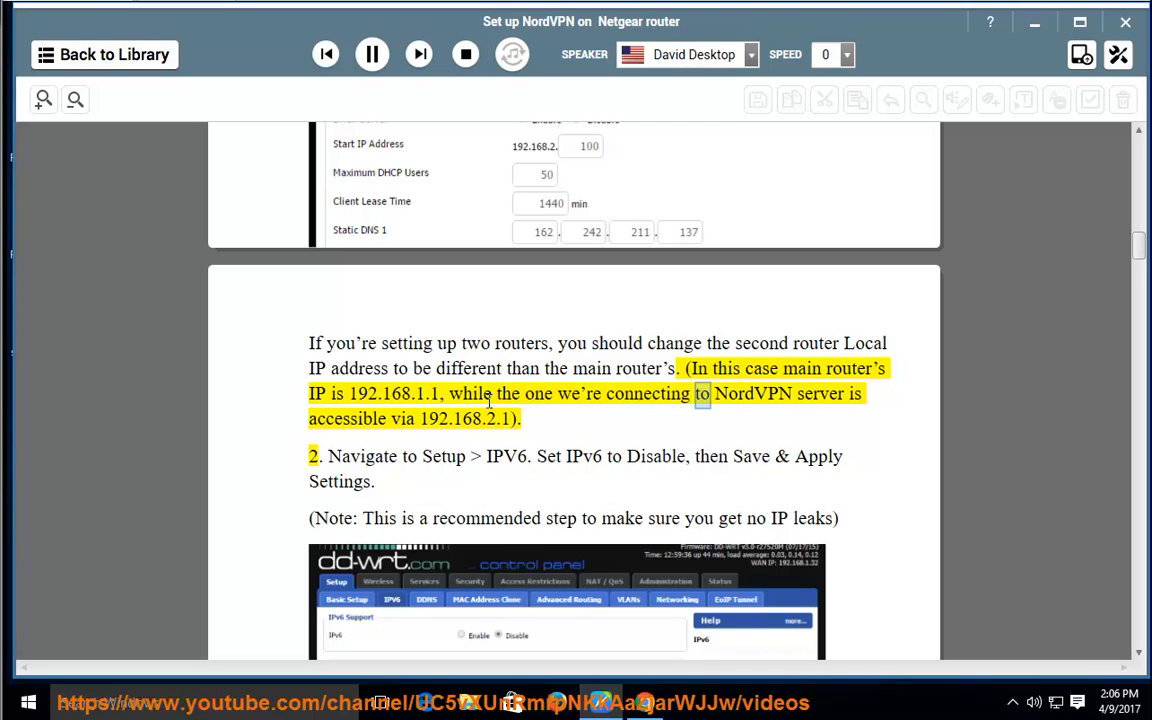
double_click(348, 420)
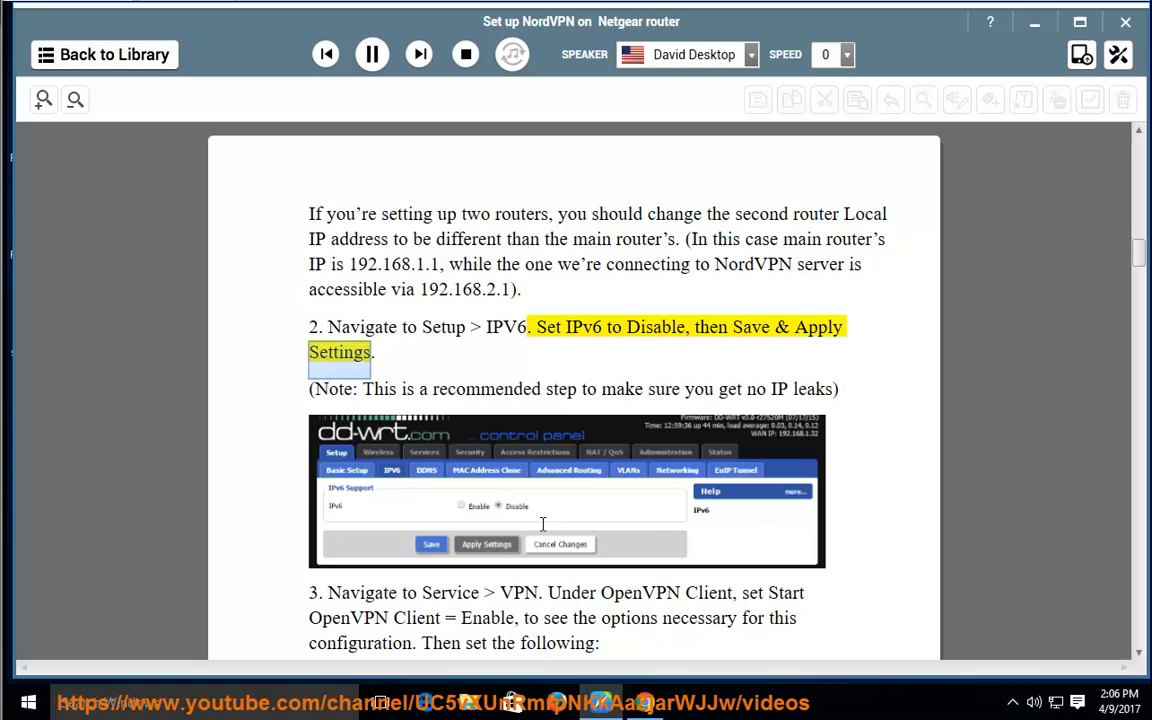
Continue narration through step 3's OpenVPN Client instruction and the Server IP/Name locations note.
double_click(484, 388)
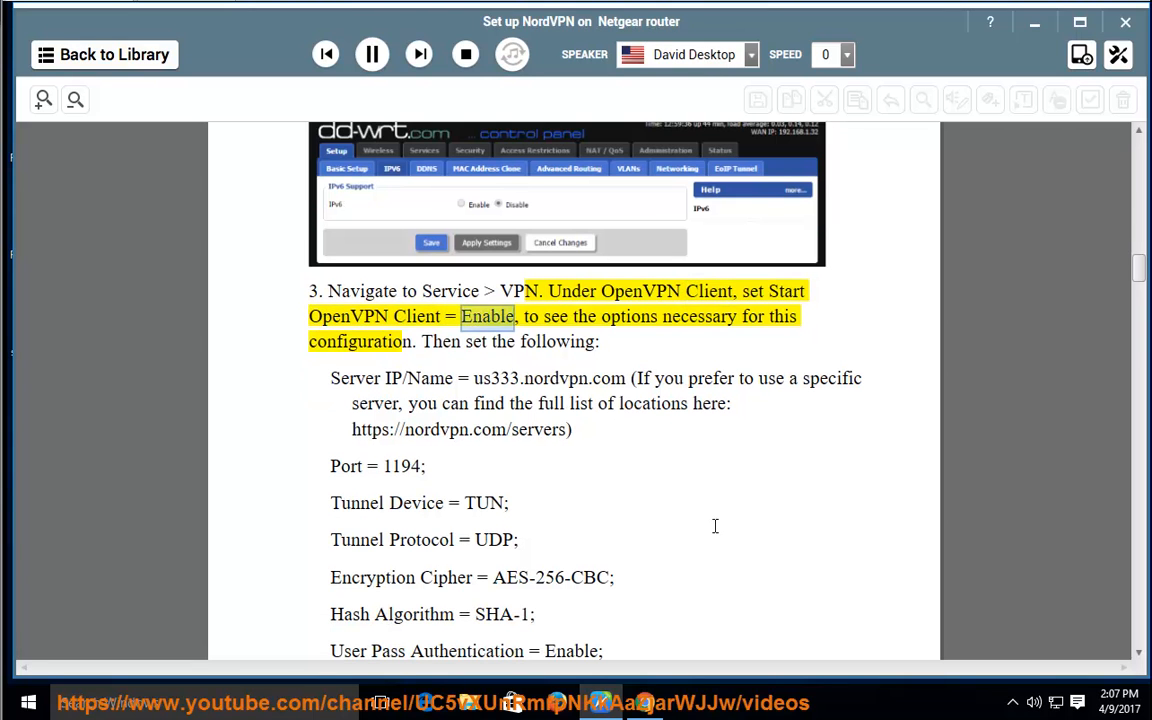
double_click(784, 316)
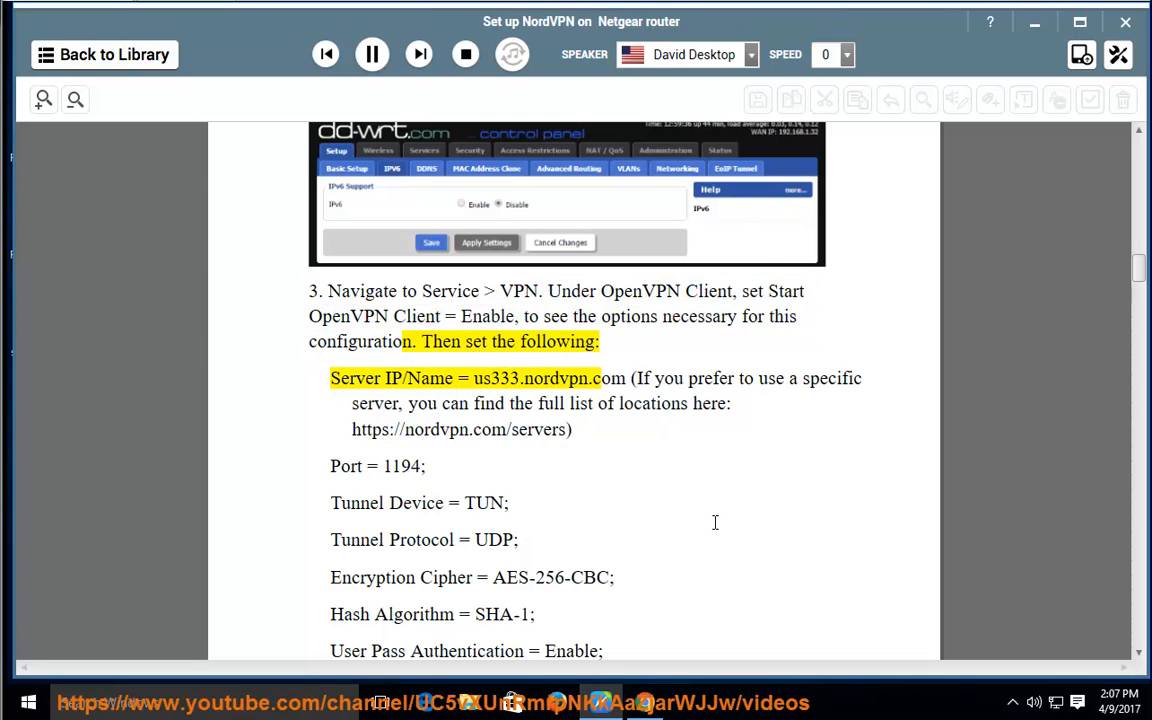
double_click(394, 378)
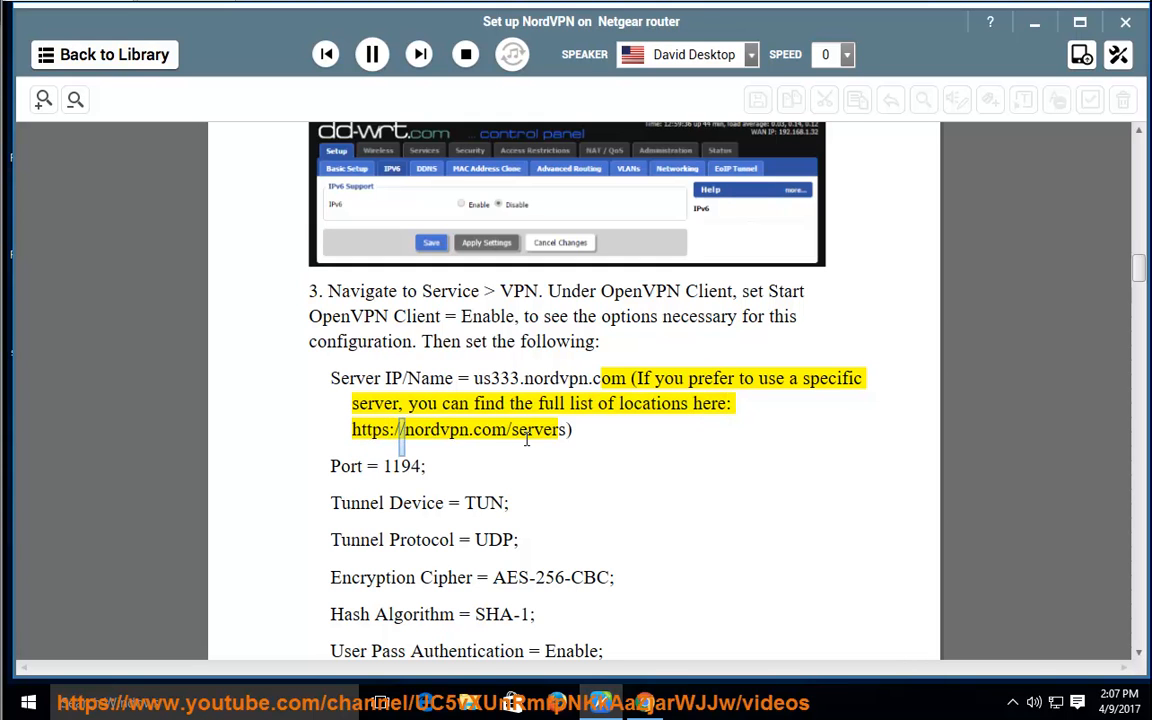
double_click(536, 428)
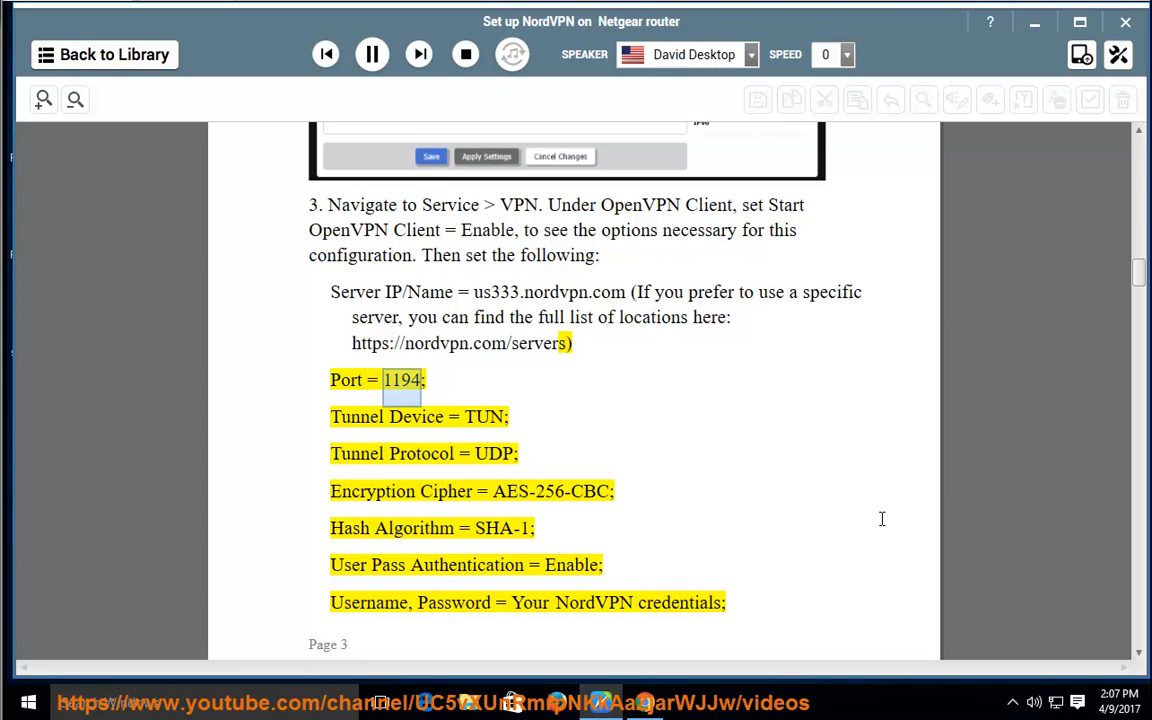
Scroll to page 4 as encryption, hash, authentication and NAT settings are read through the default-values note.
scroll("down", 3)
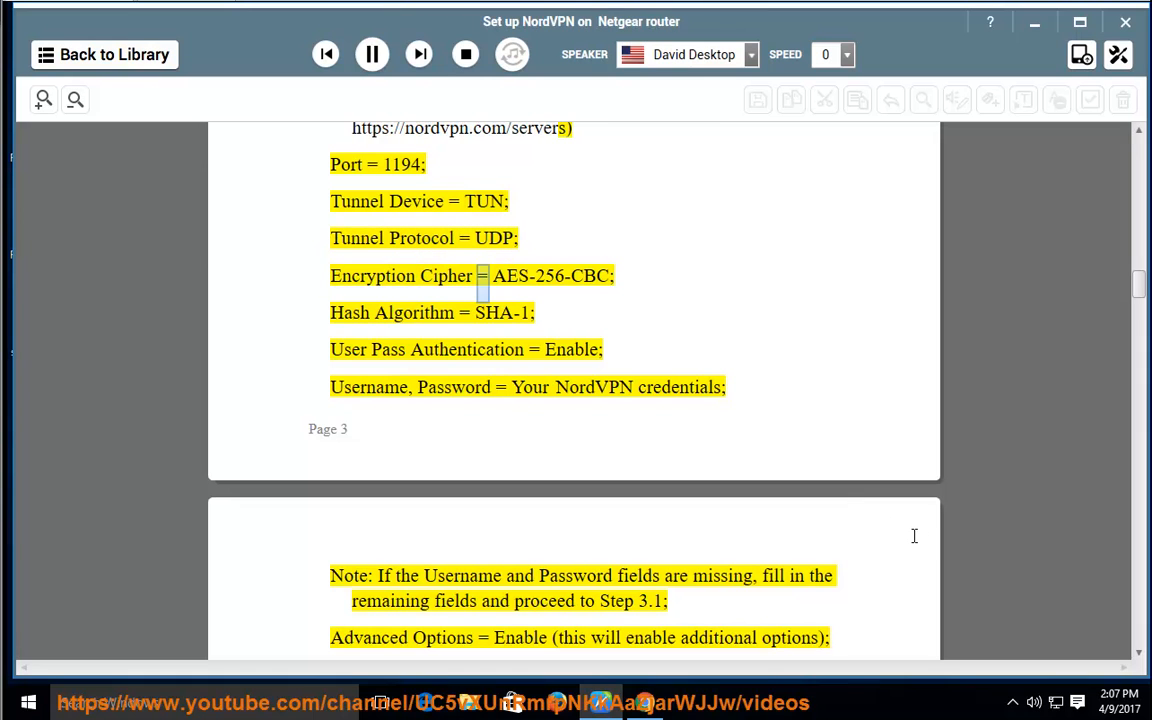
left_click_drag(492, 276, 612, 288)
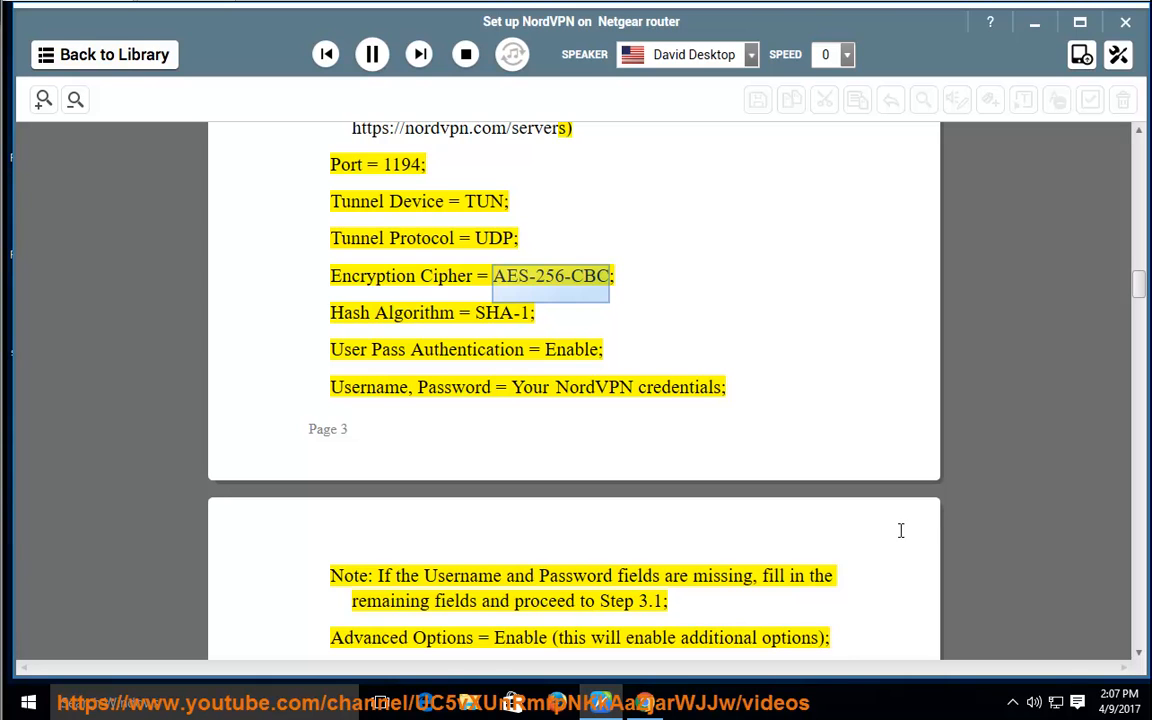
scroll("down", 3)
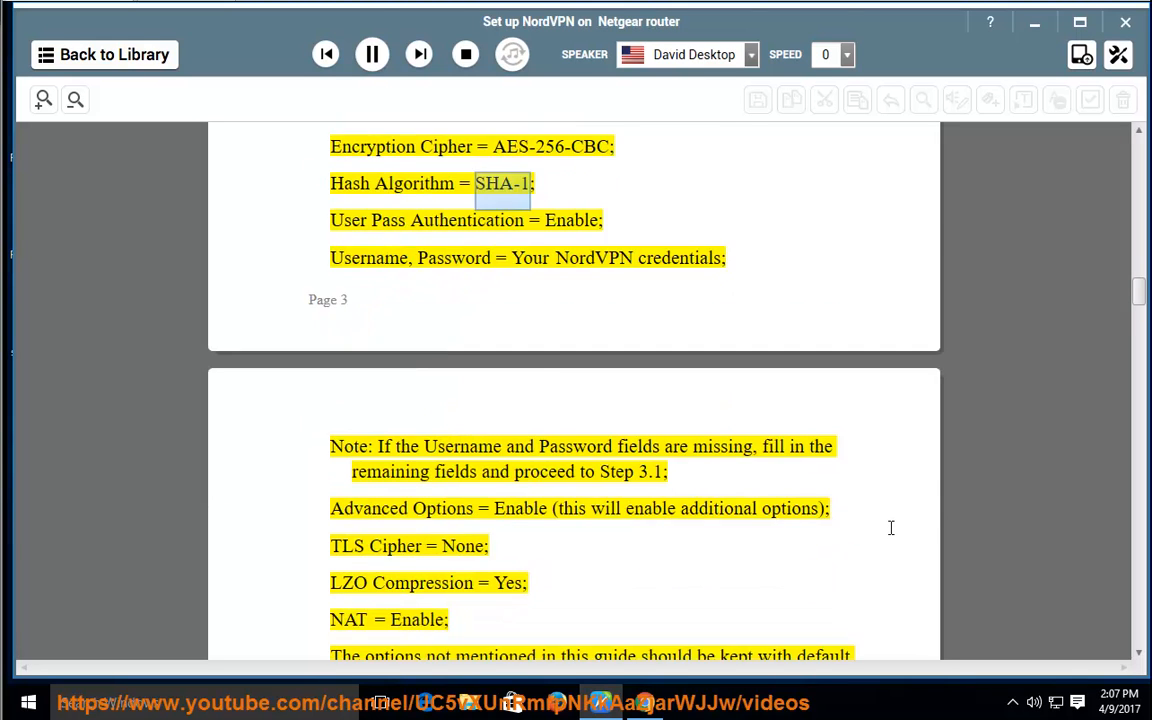
scroll("down", 3)
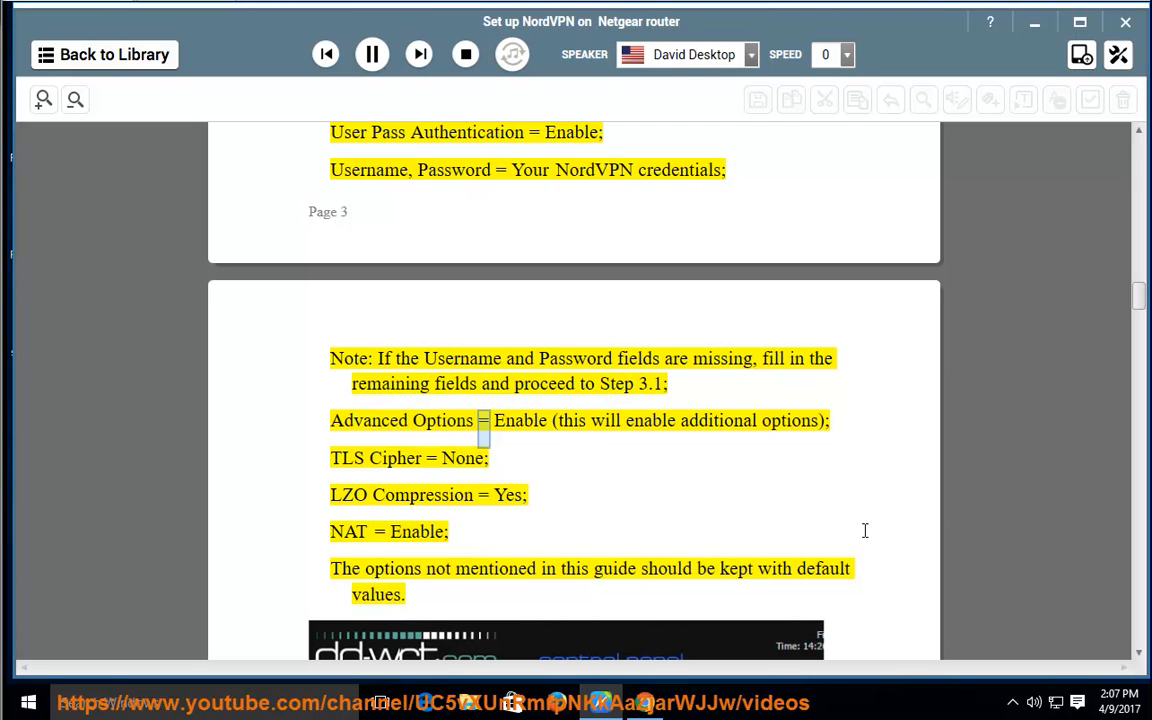
double_click(716, 420)
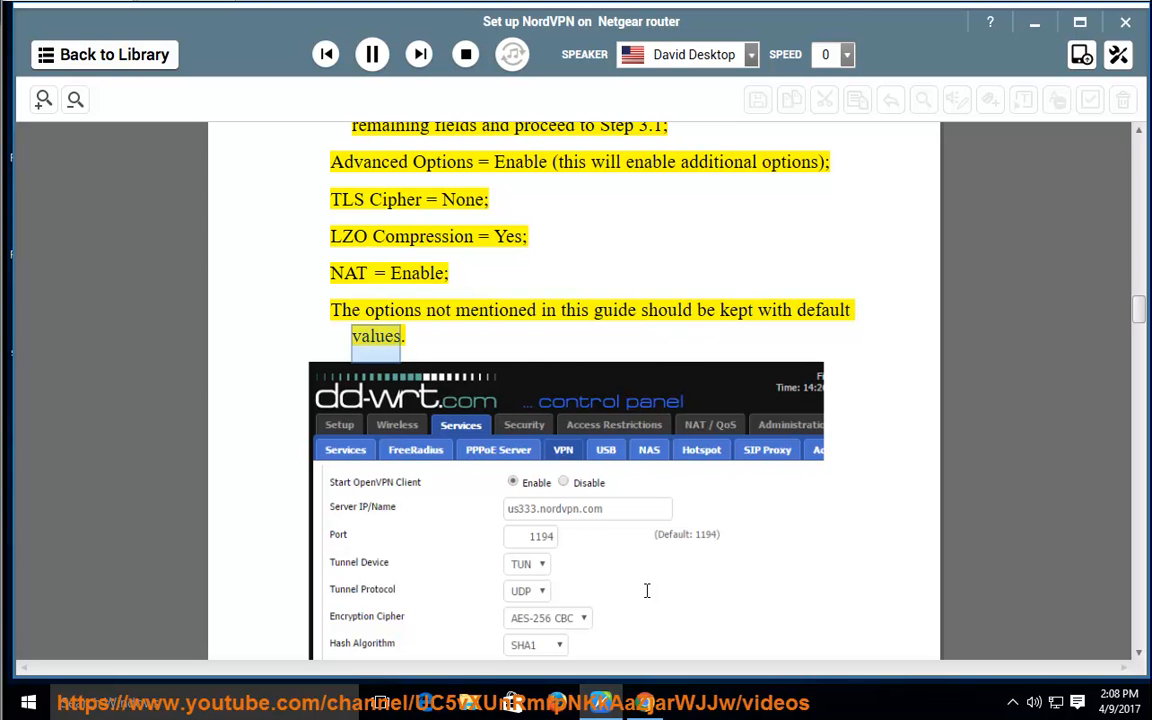
Follow narration into optional step 3.1's username and password commands.
scroll("down", 3)
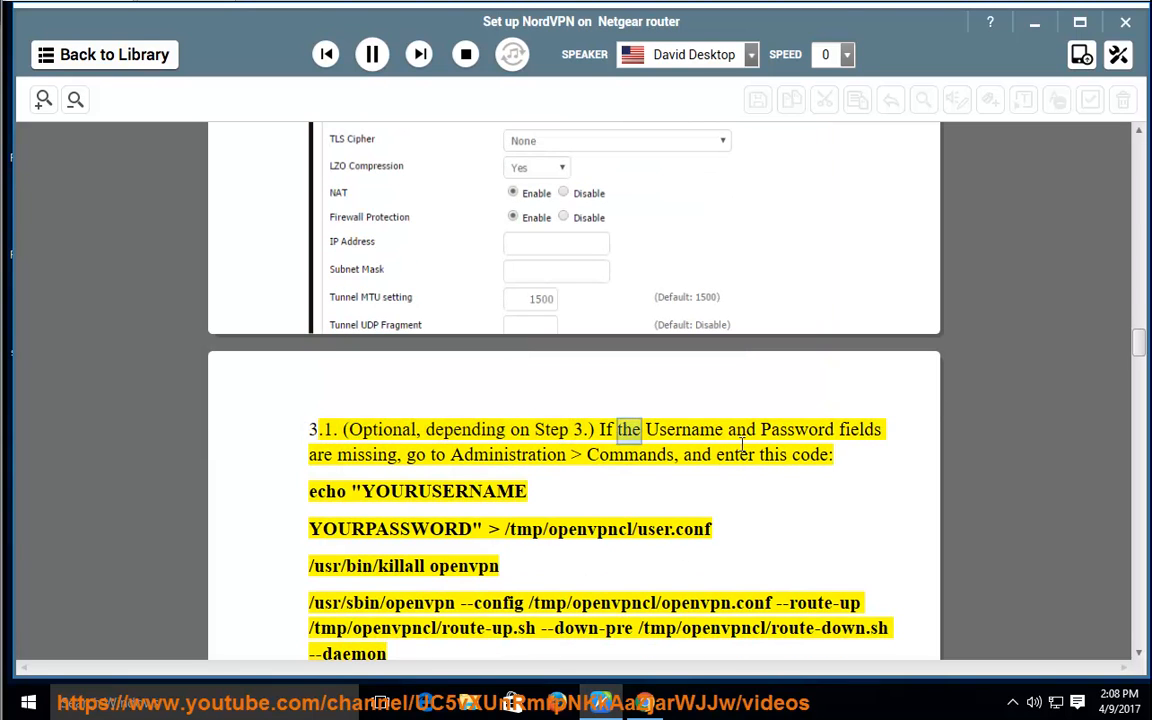
double_click(364, 456)
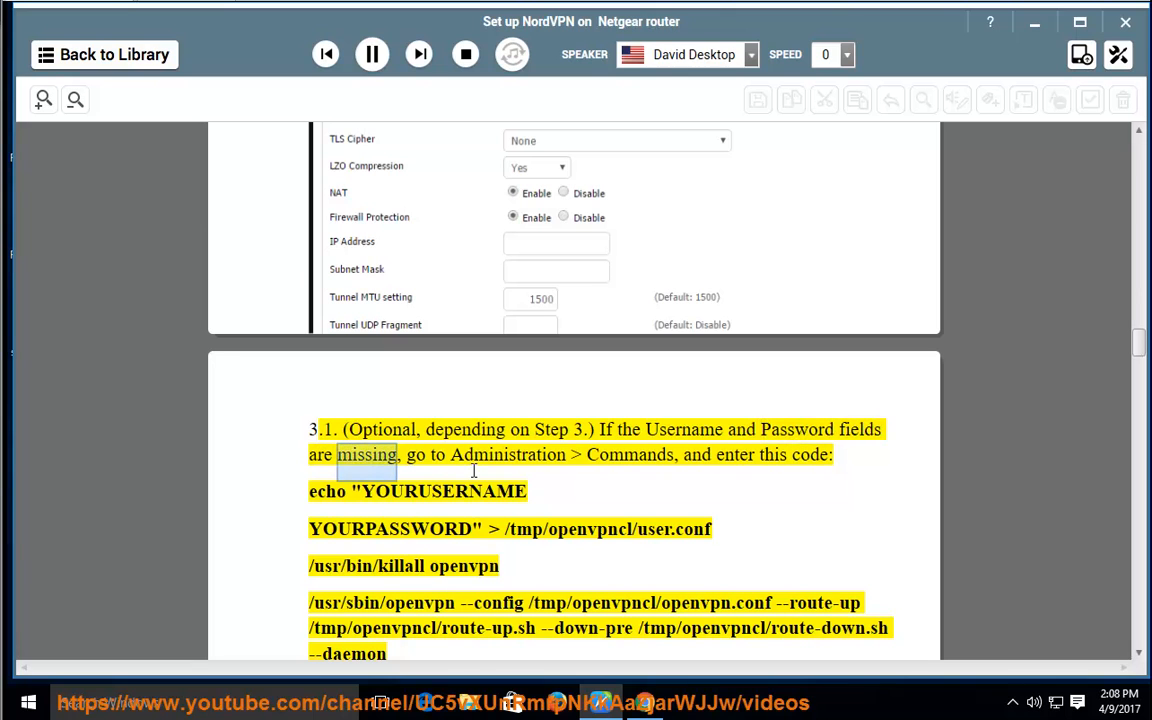
double_click(628, 456)
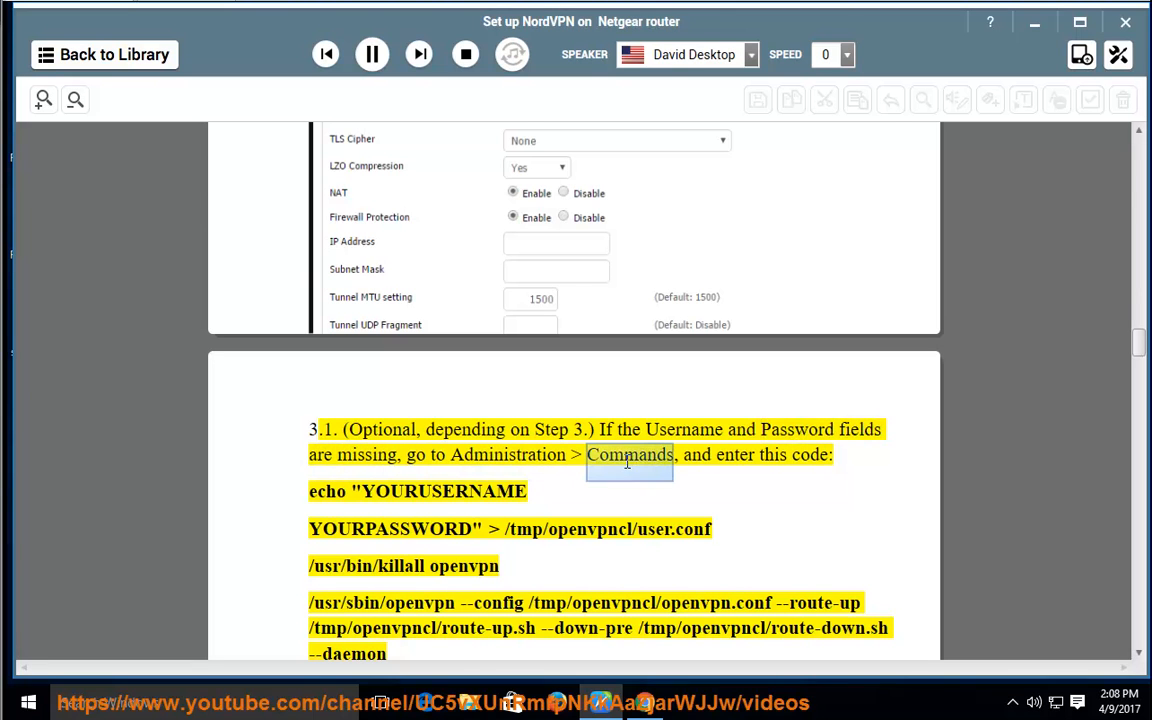
scroll("down", 3)
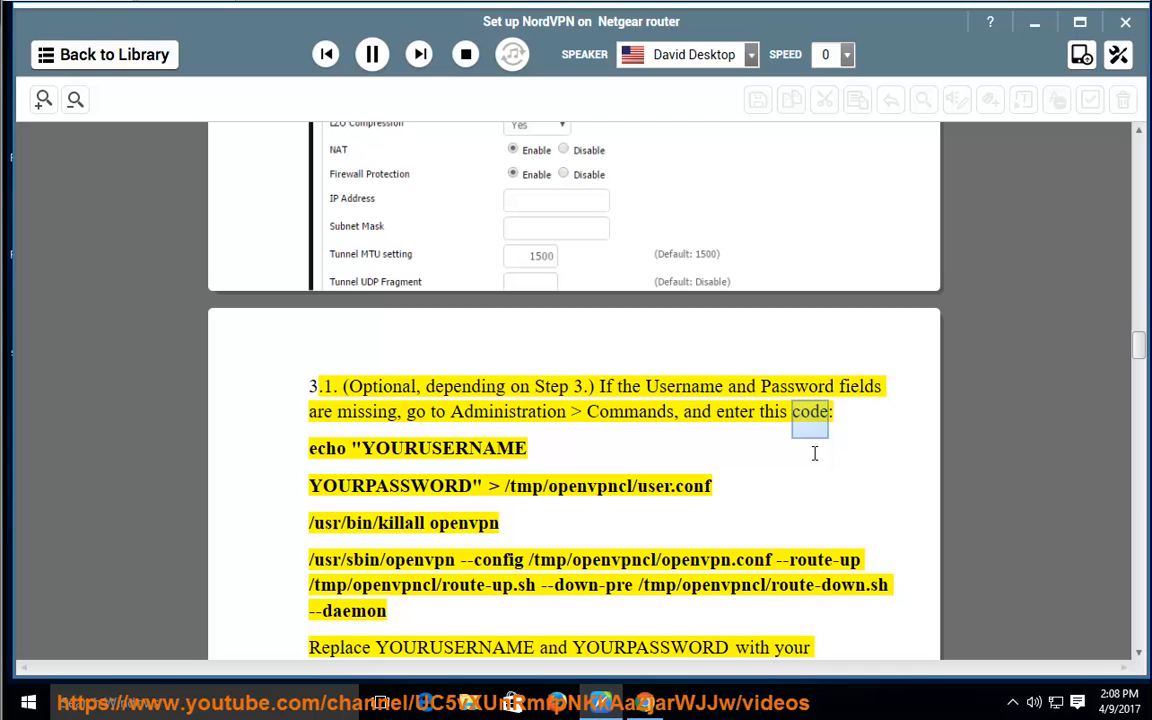
double_click(388, 486)
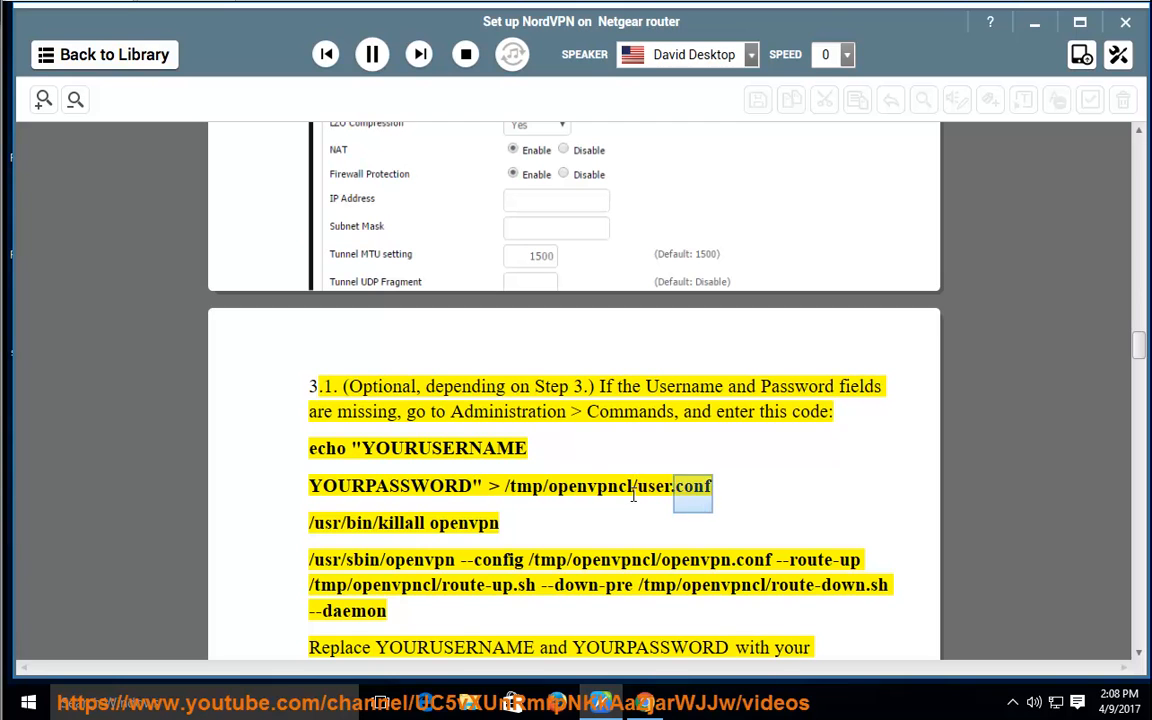
Continue through the credential replacement instruction to the auth-user-pass line for Additional Config.
scroll("down", 3)
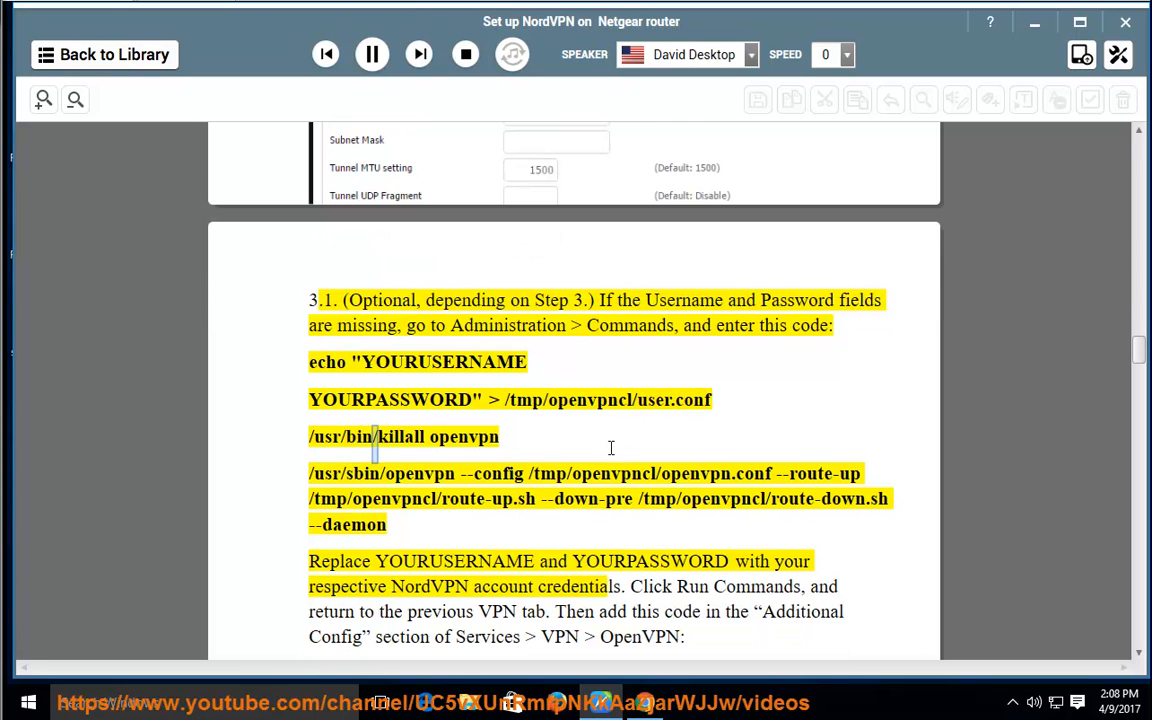
double_click(328, 472)
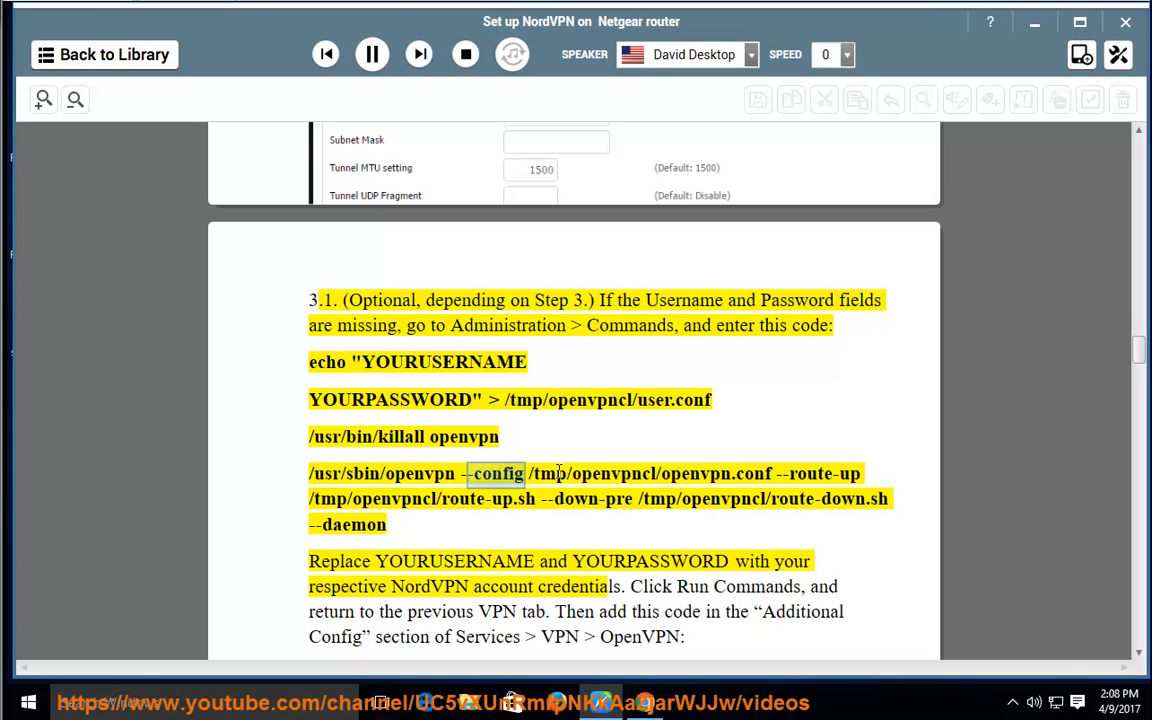
double_click(618, 472)
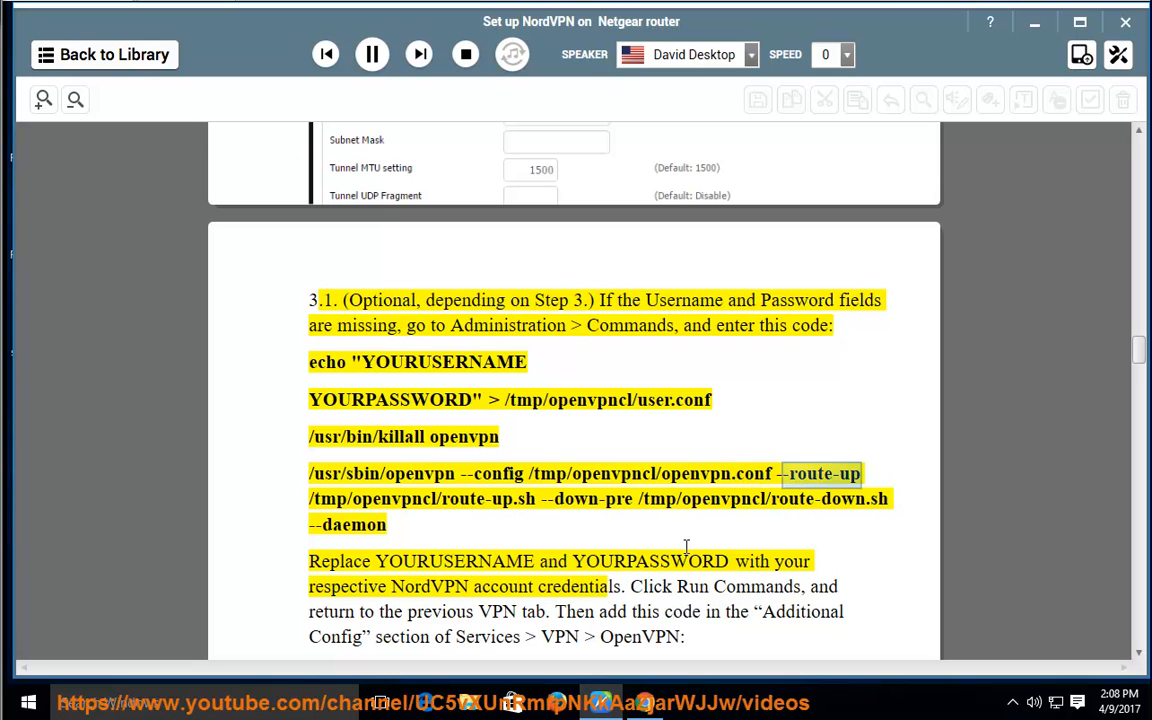
scroll("down", 3)
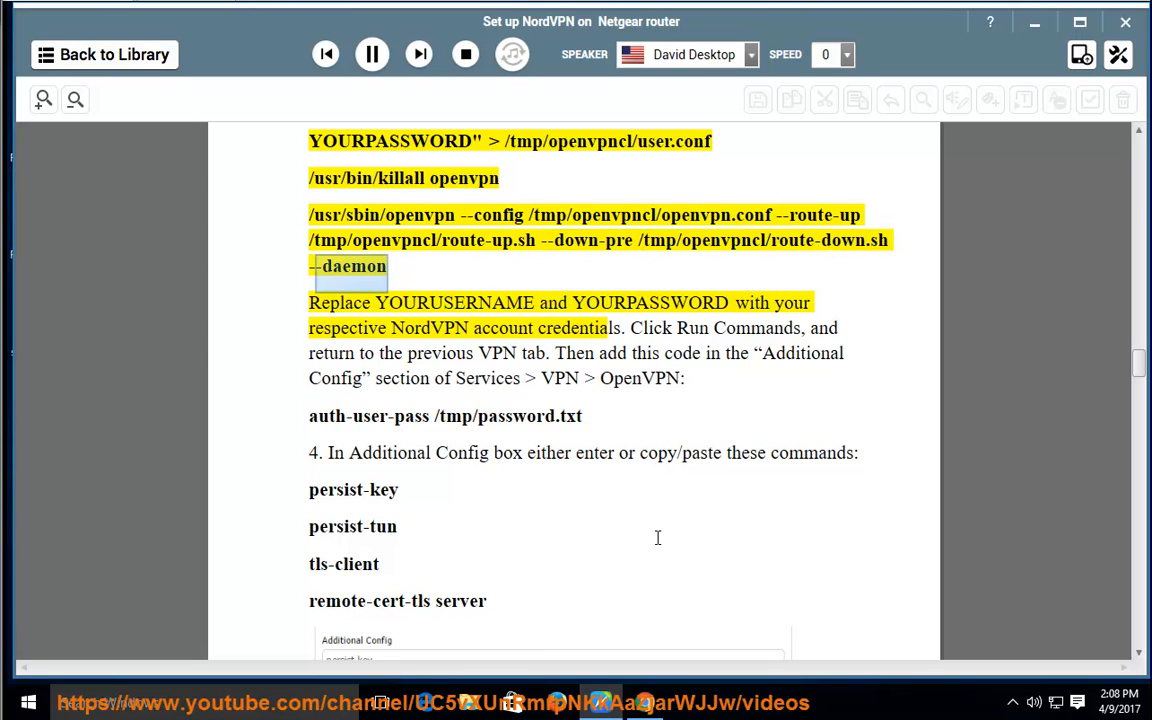
double_click(652, 302)
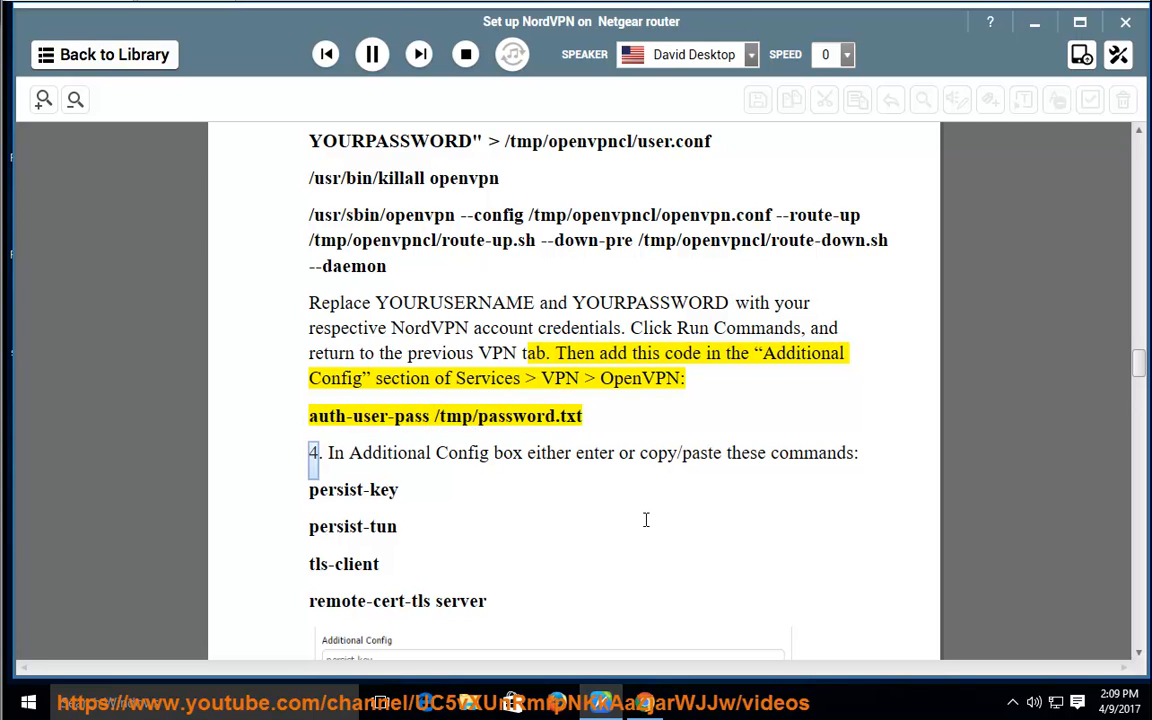
Scroll along as step 4's Additional Config commands and step 5 on downloading CA and TLS certificates are read.
scroll("down", 3)
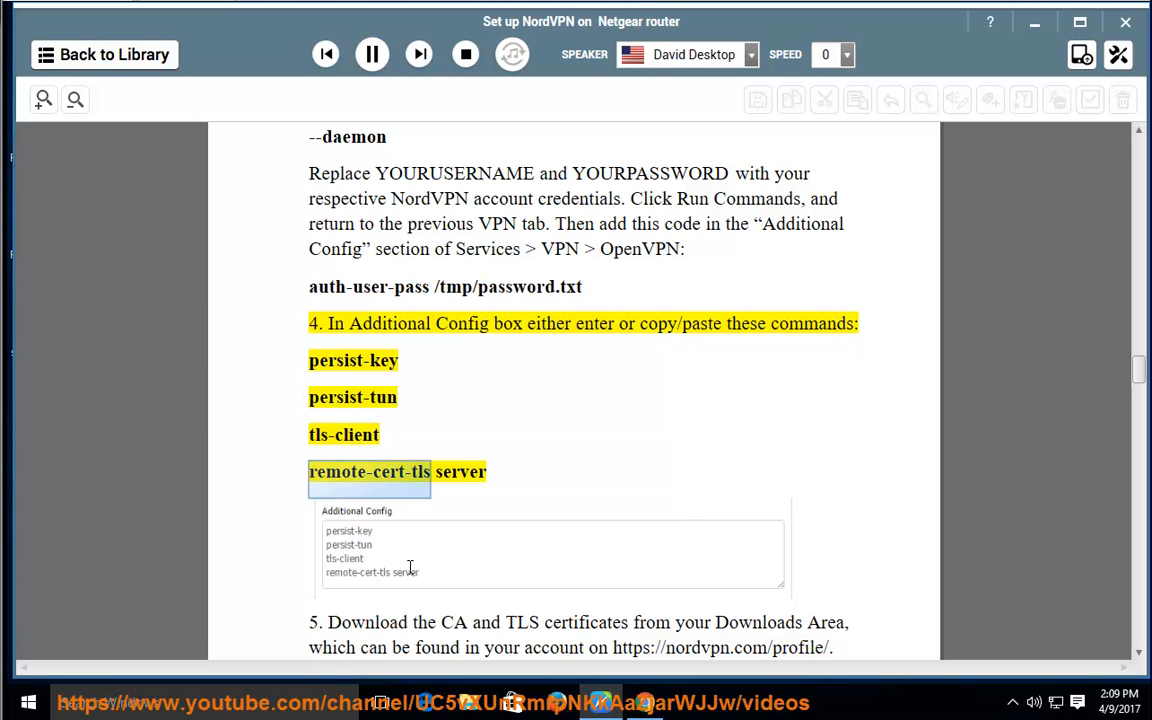
scroll("down", 3)
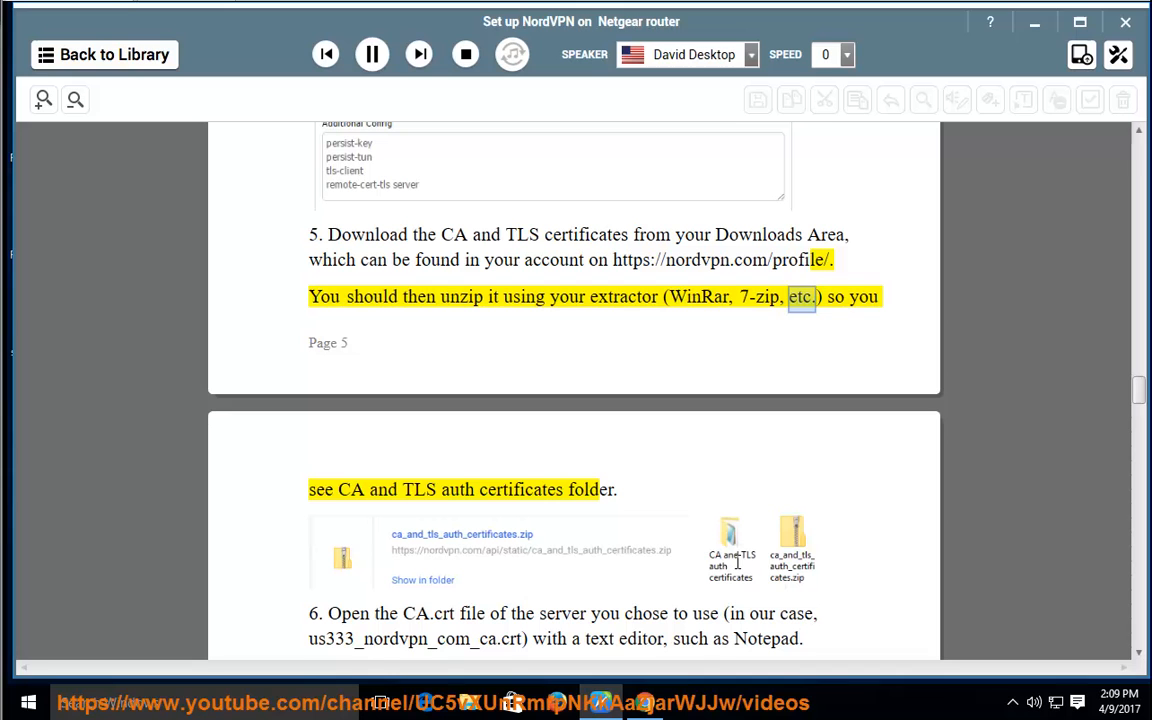
double_click(420, 488)
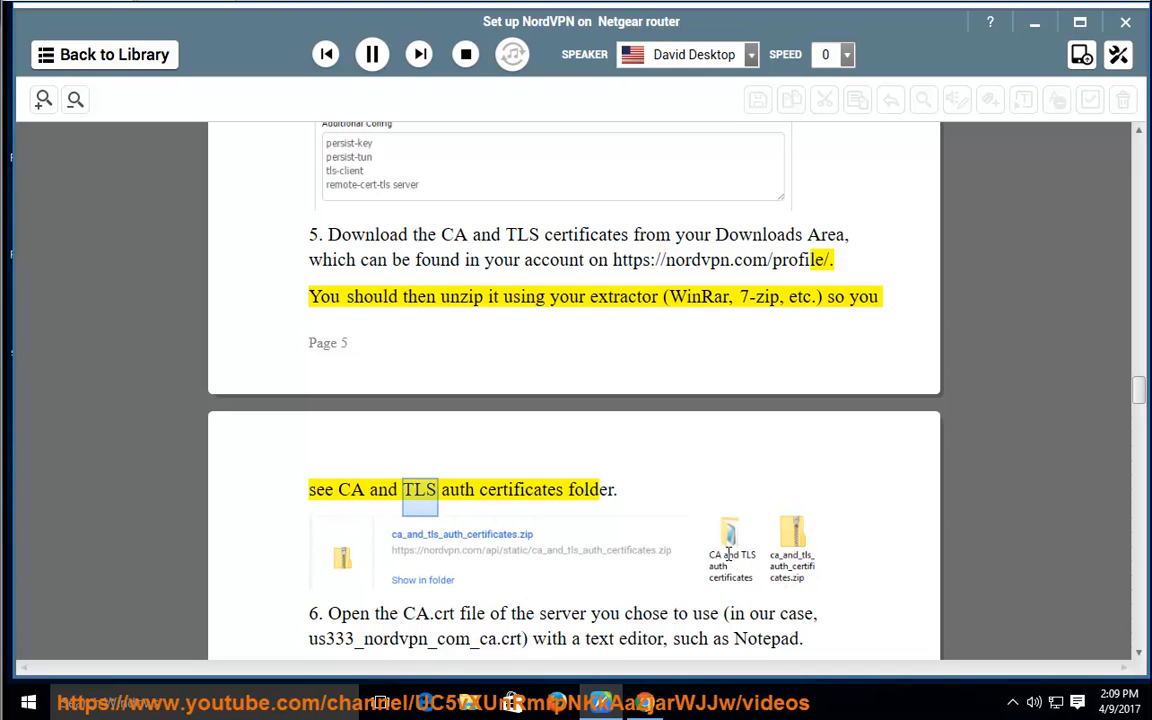
double_click(588, 490)
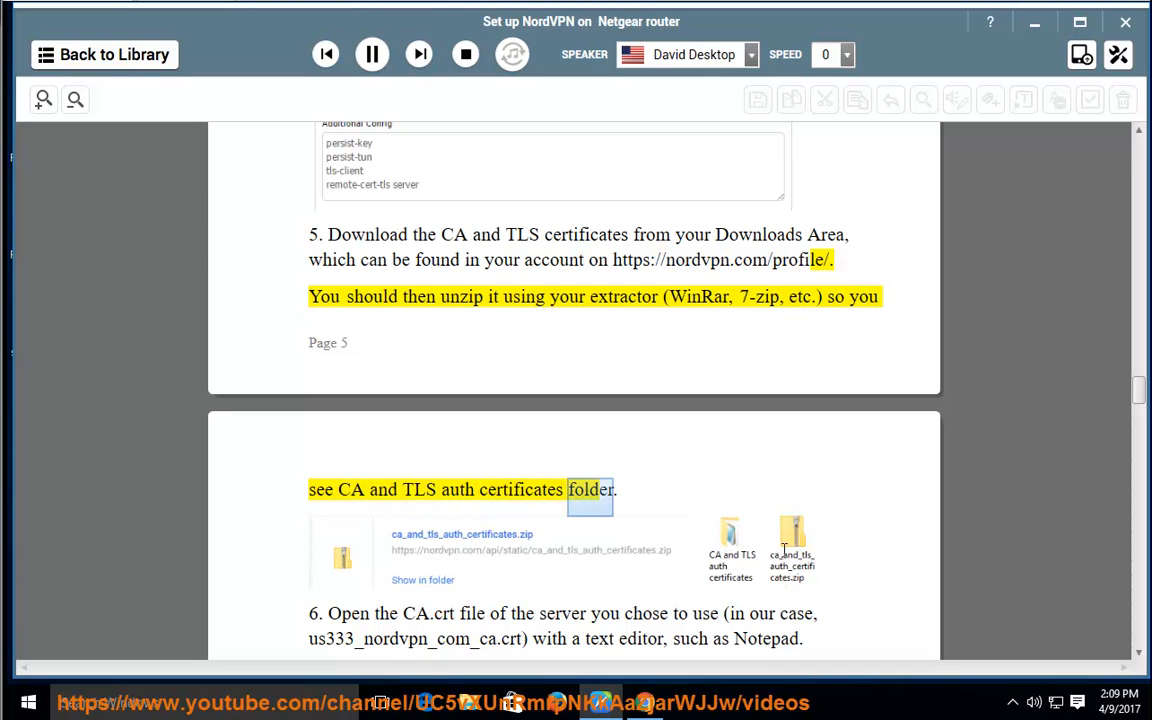
scroll("down", 3)
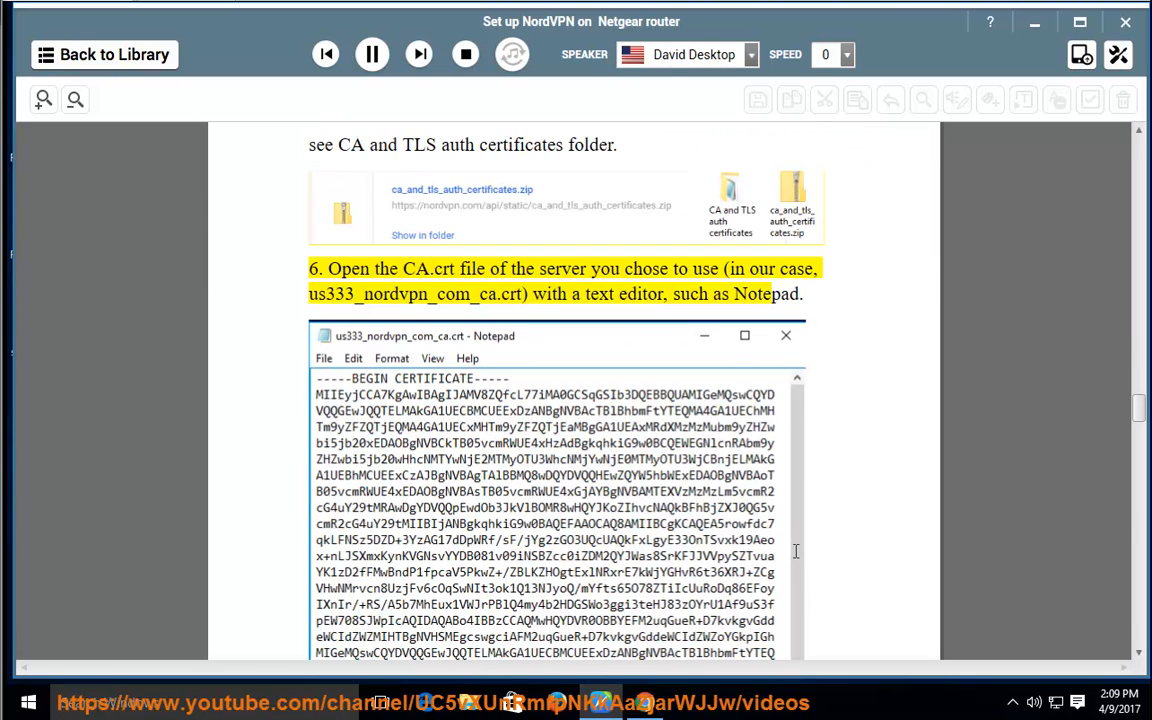
Keep narration moving through steps 6-8 on opening CA.crt, copying the certificate and the TLS.key file.
double_click(524, 268)
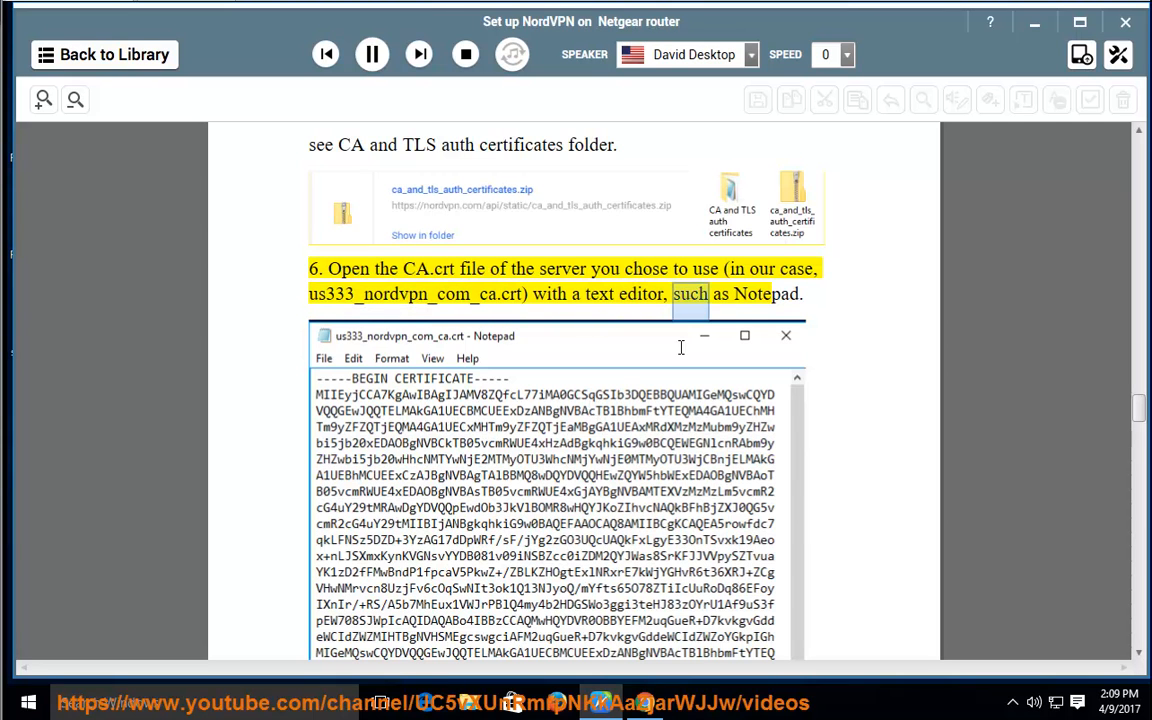
scroll("down", 3)
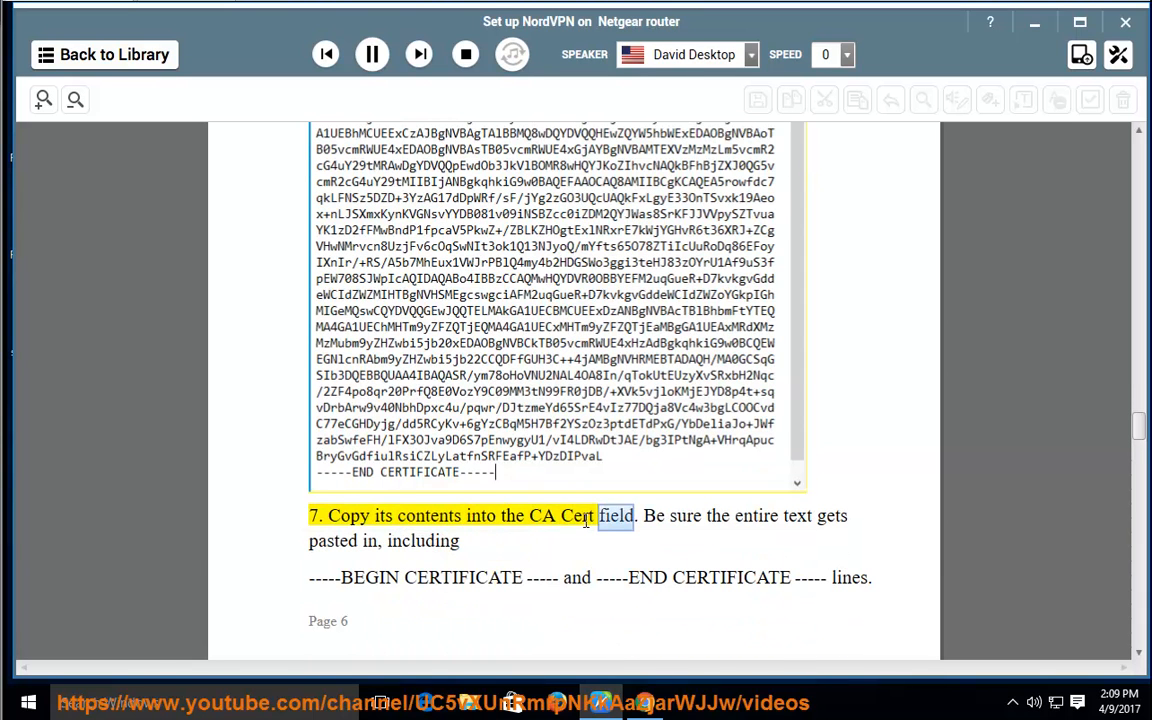
scroll("down", 3)
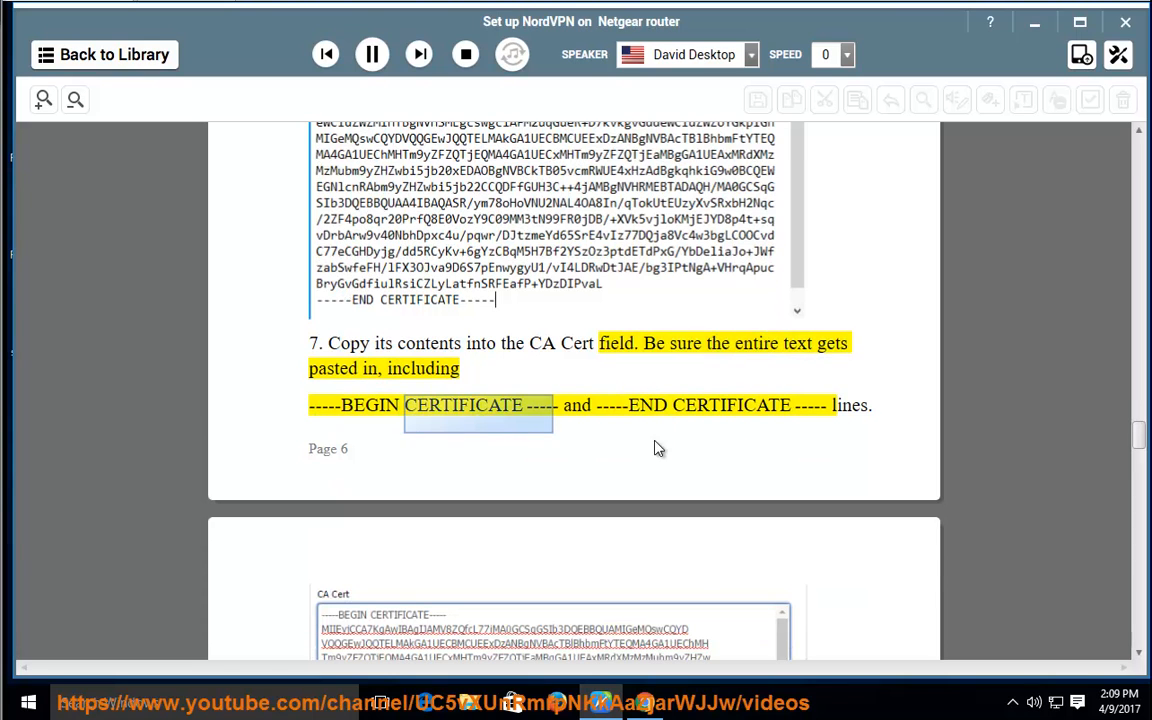
scroll("down", 3)
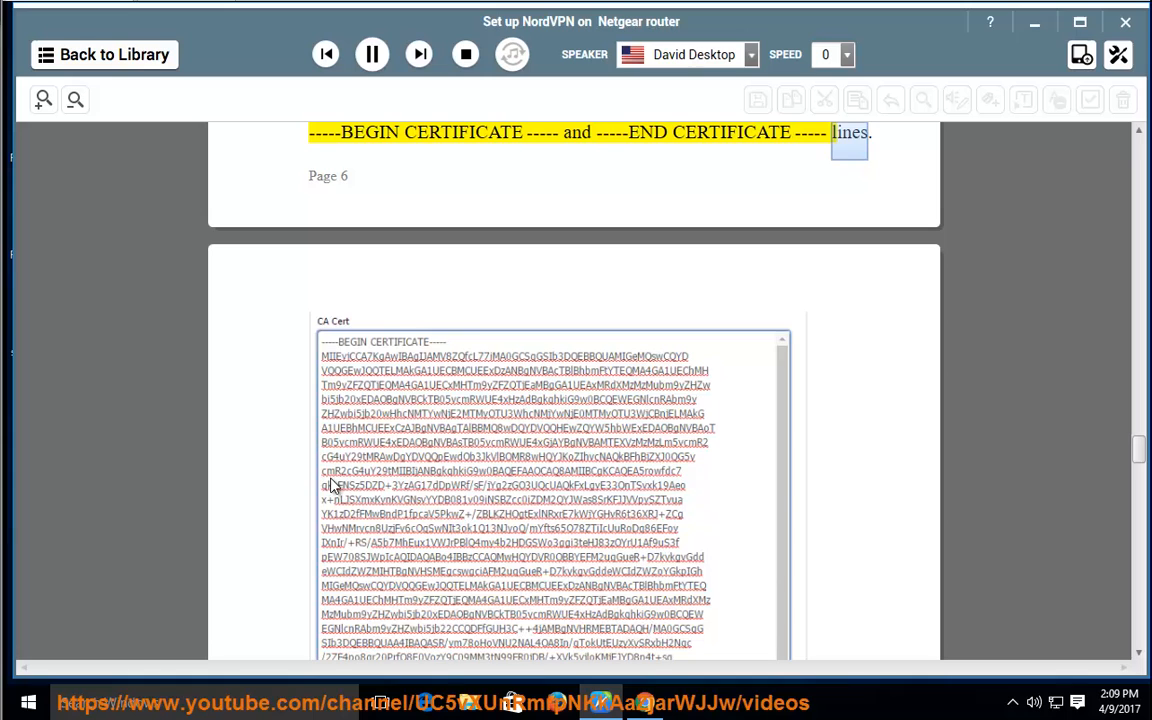
scroll("down", 3)
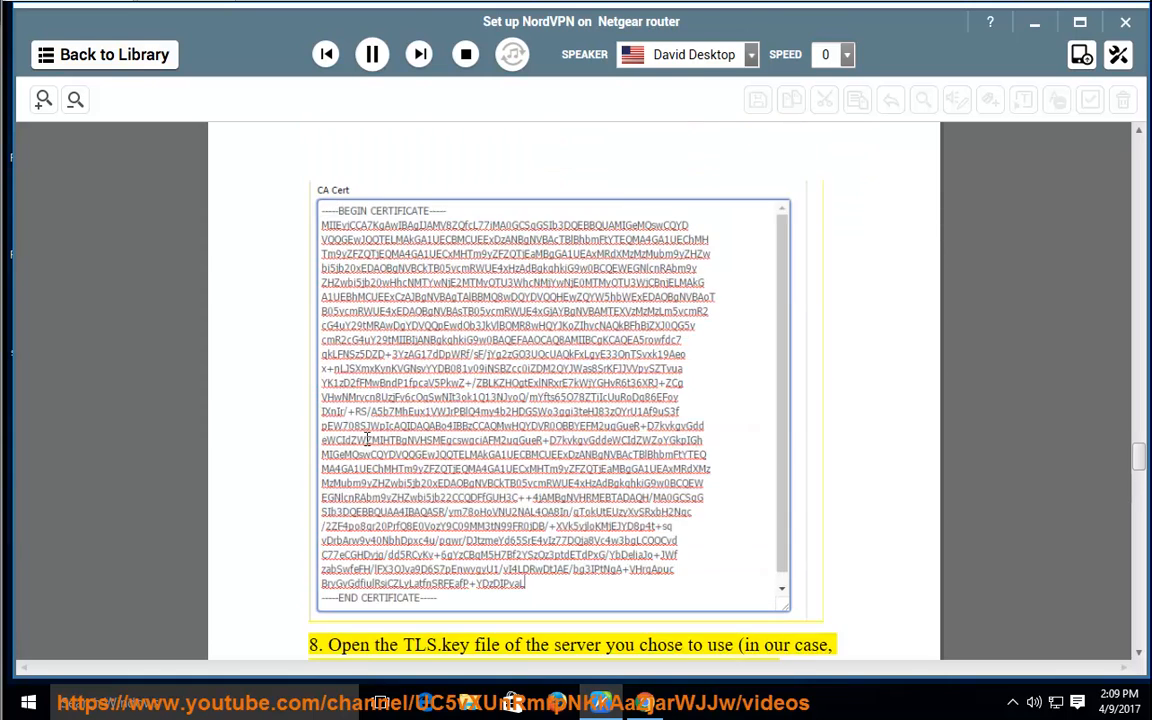
scroll("down", 3)
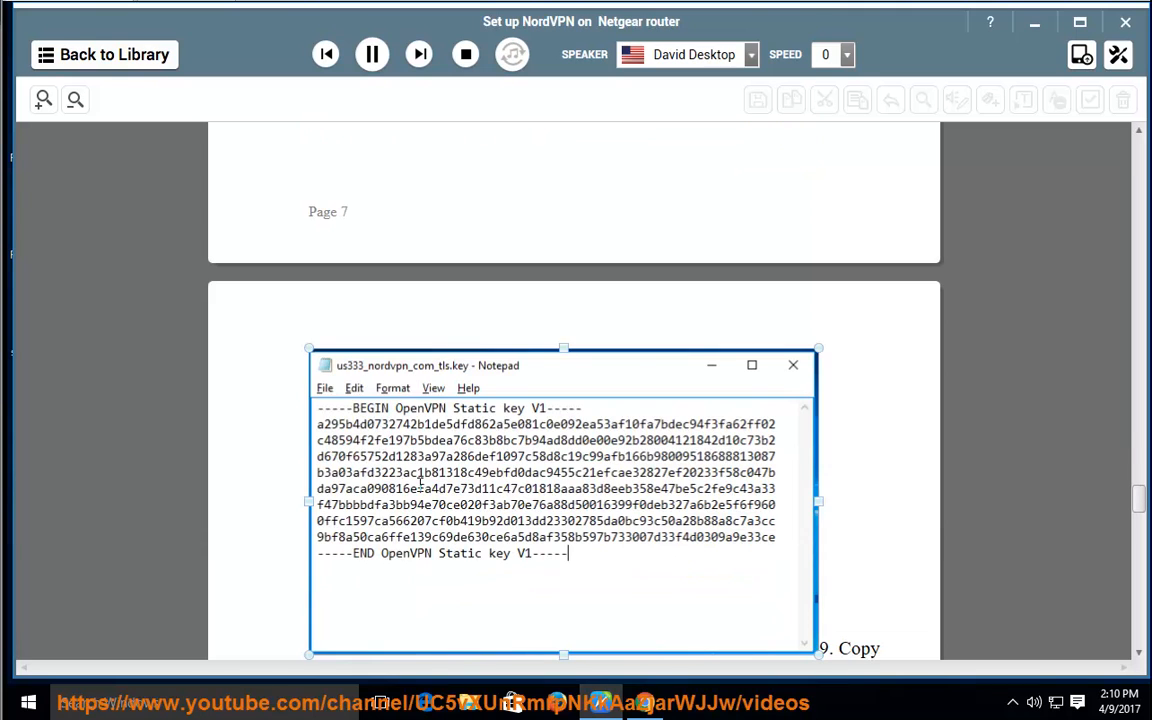
Scroll through step 9's TLS Auth Key paste and step 10's save instruction toward step 11's verification.
scroll("down", 3)
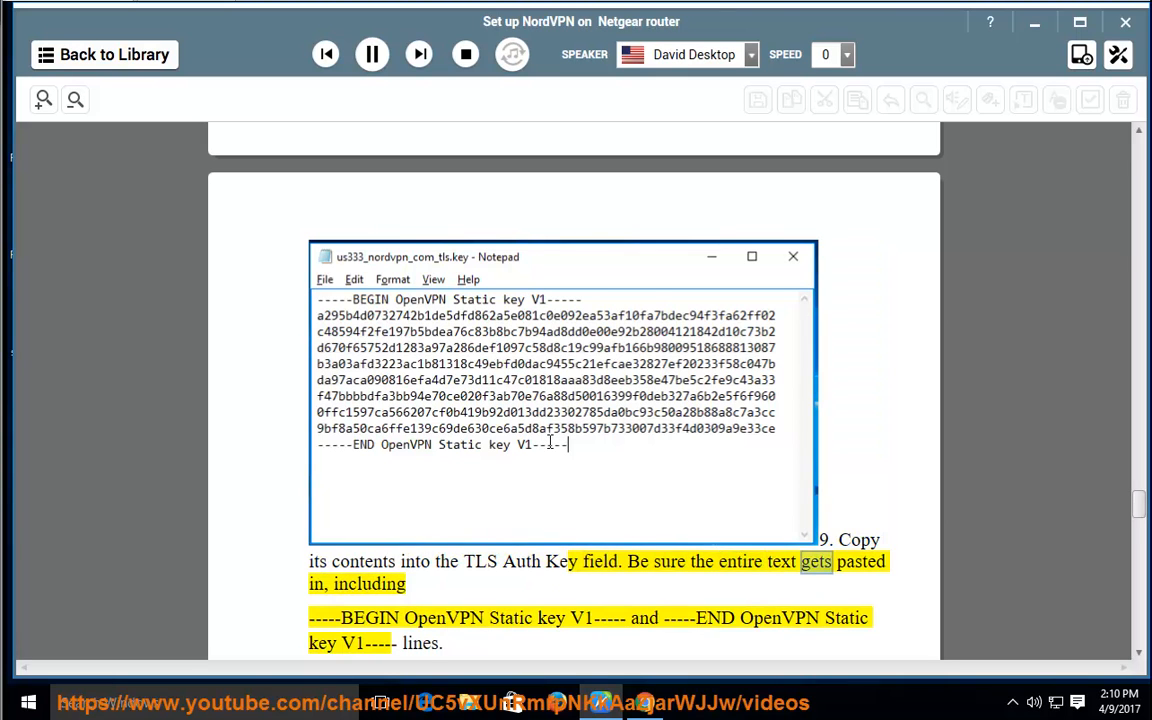
scroll("down", 3)
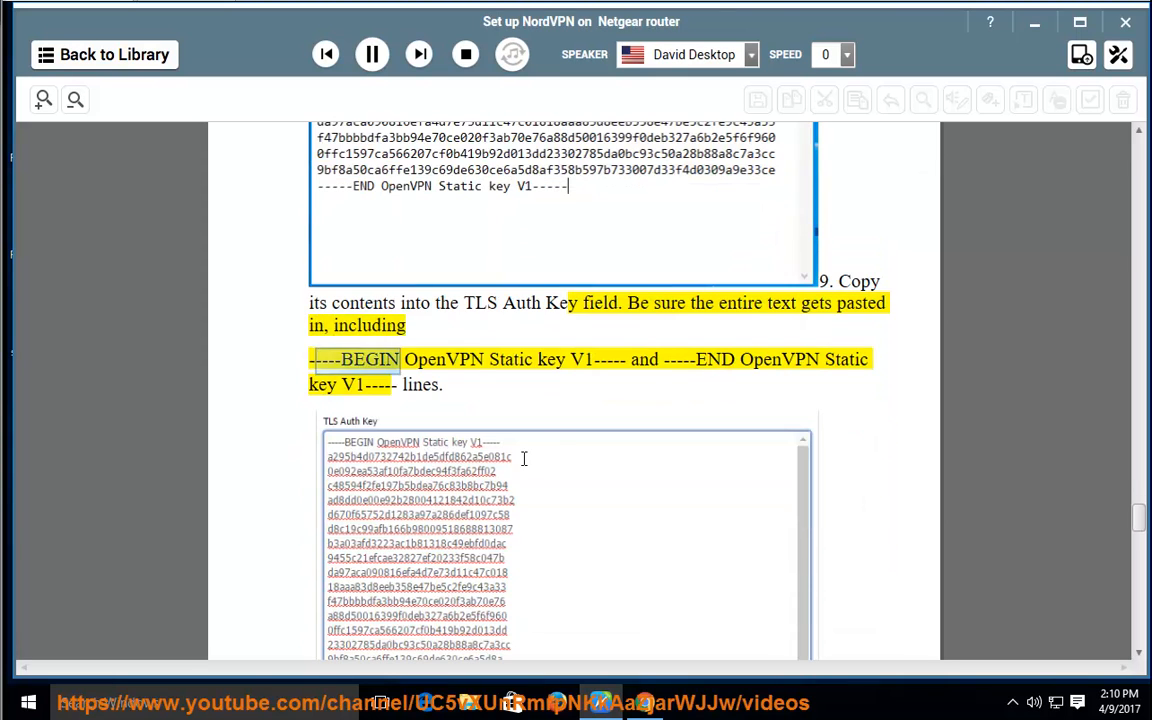
double_click(592, 360)
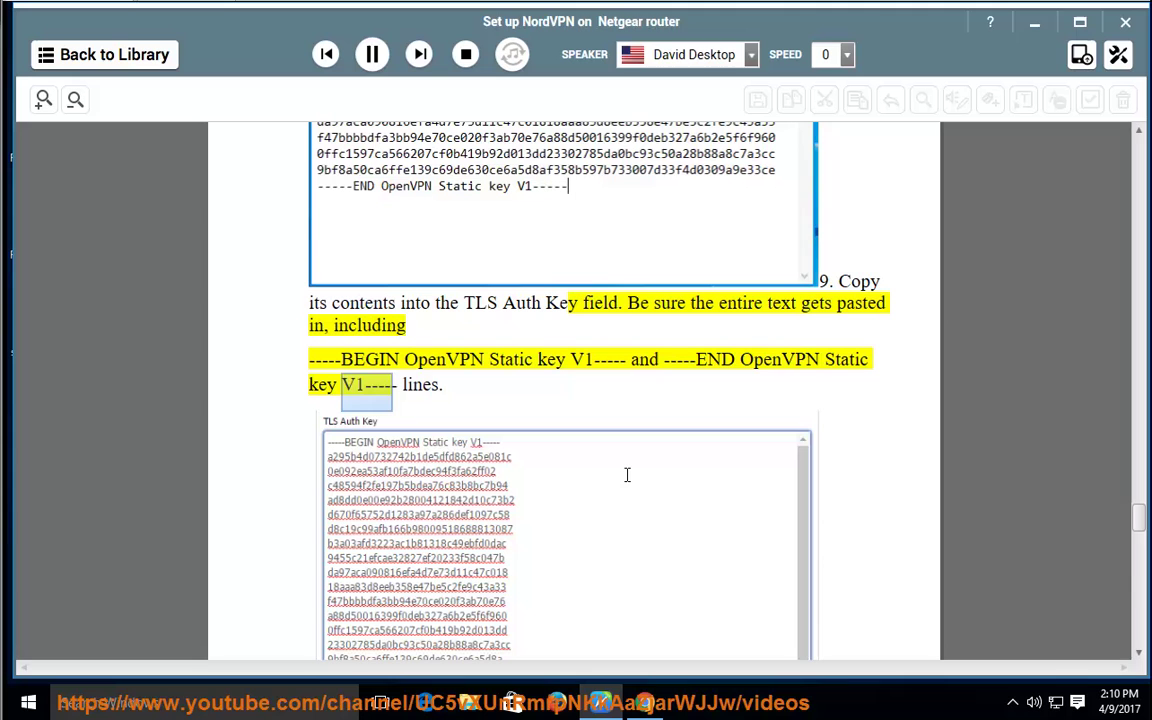
scroll("down", 3)
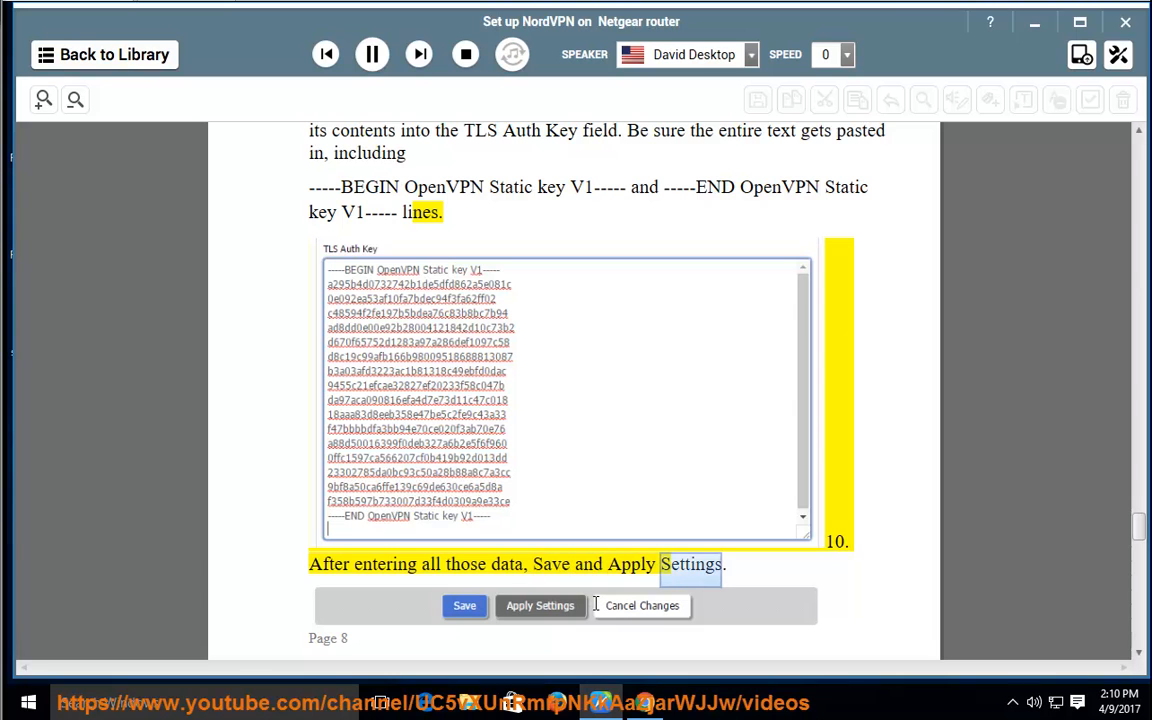
scroll("down", 3)
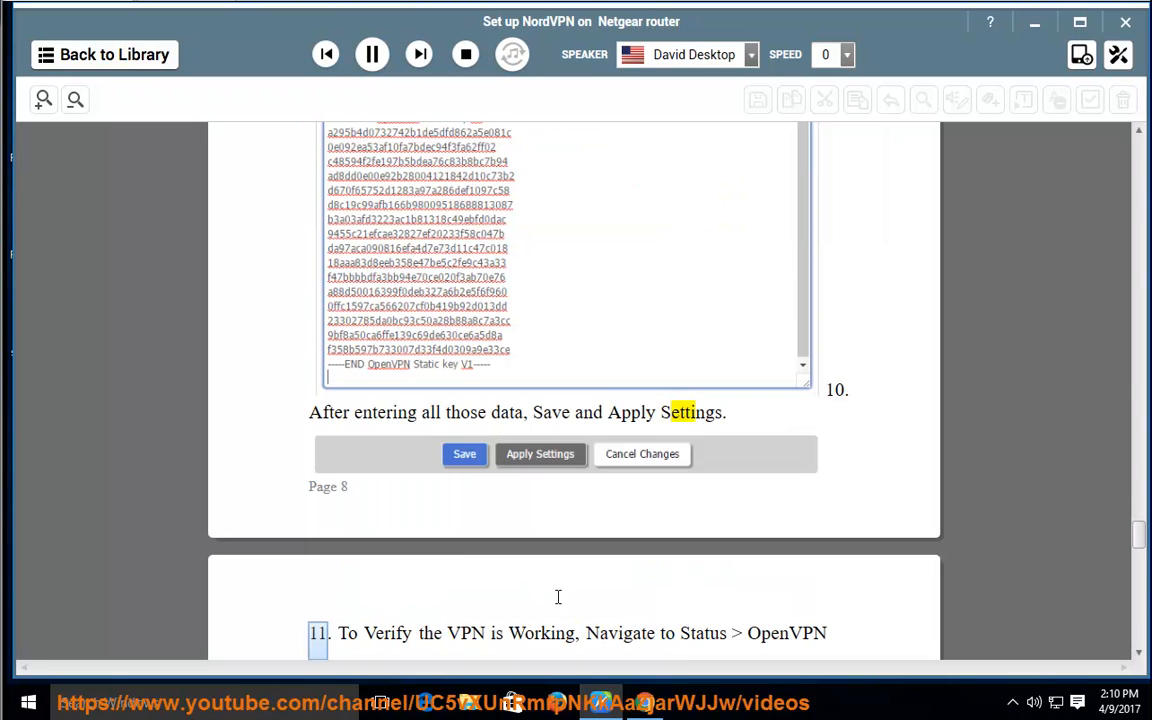
scroll("down", 3)
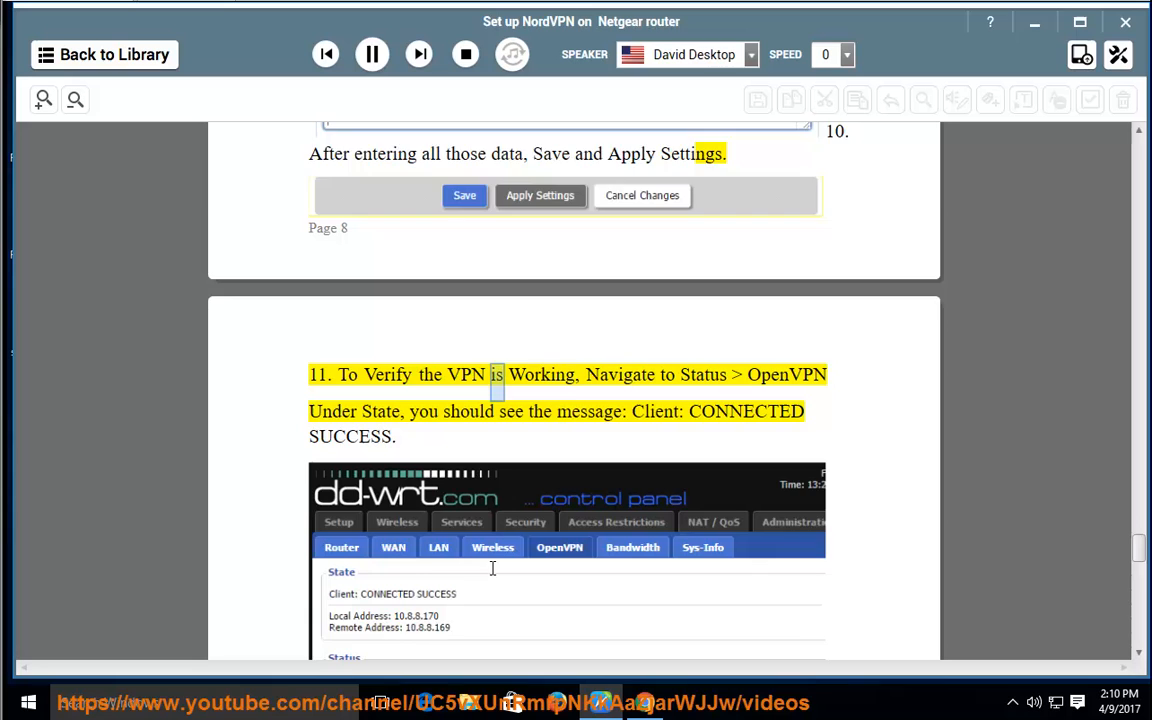
Follow narration through step 11's Client: CONNECTED SUCCESS check, bringing the status screenshot into view.
scroll("down", 3)
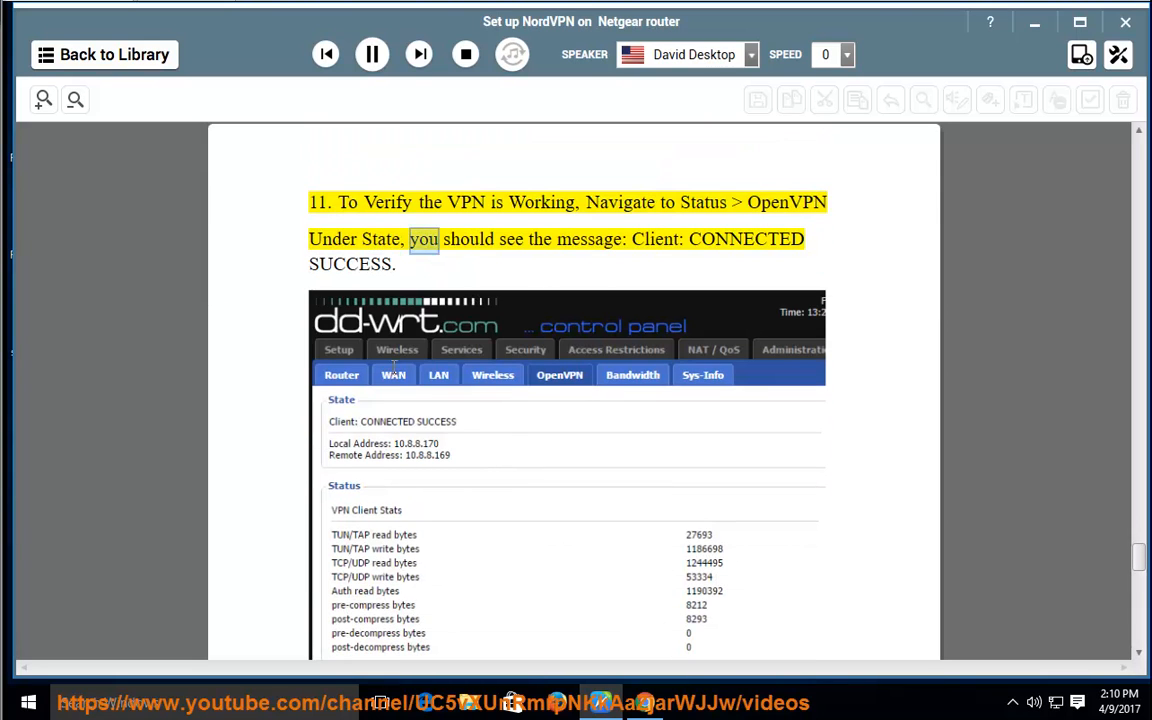
double_click(652, 240)
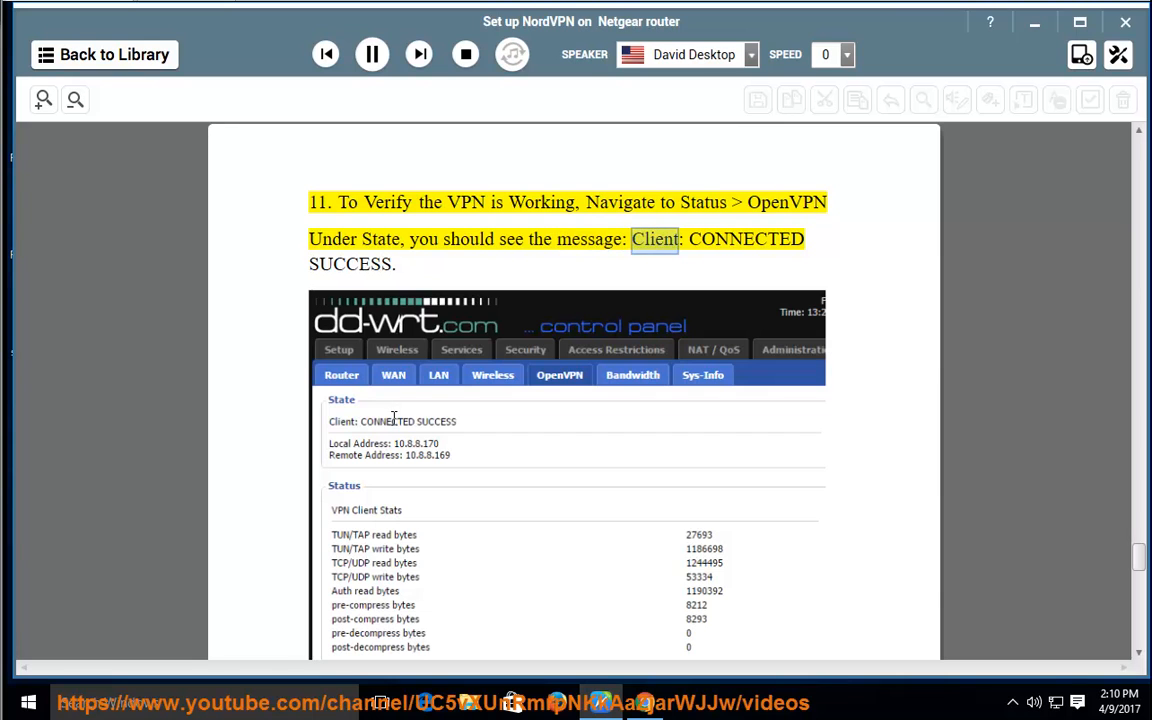
scroll("down", 3)
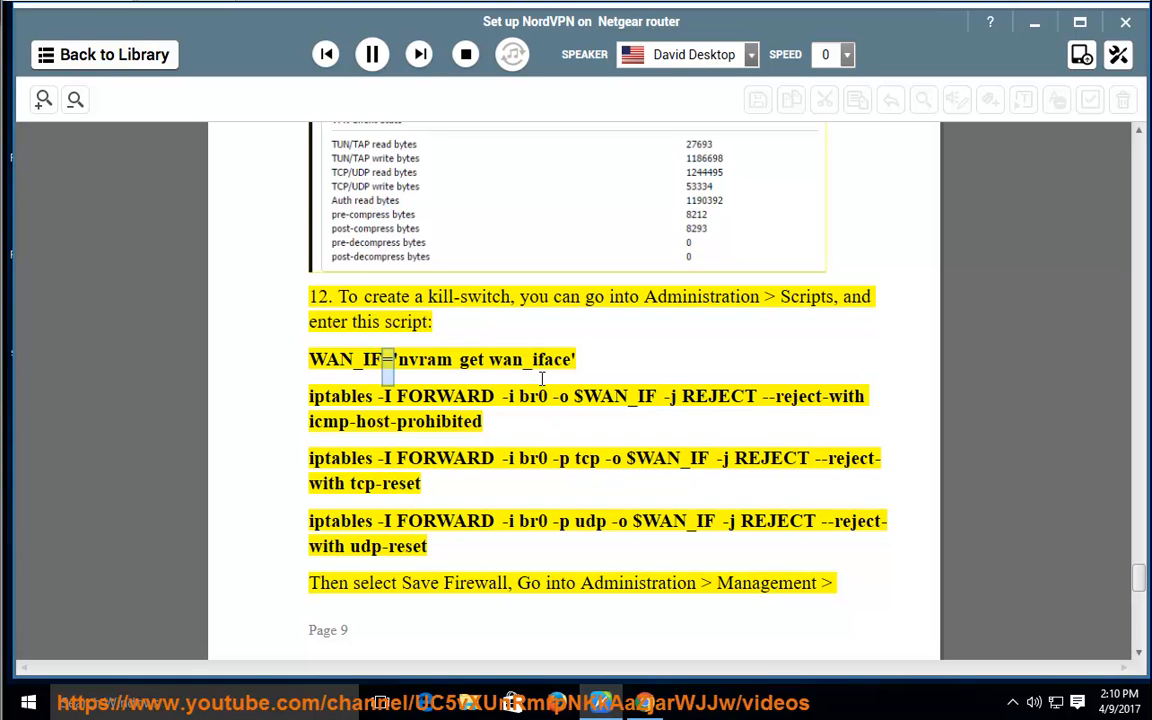
Follow narration through step 12's kill-switch iptables script and Save Firewall to the Reboot router line.
double_click(340, 396)
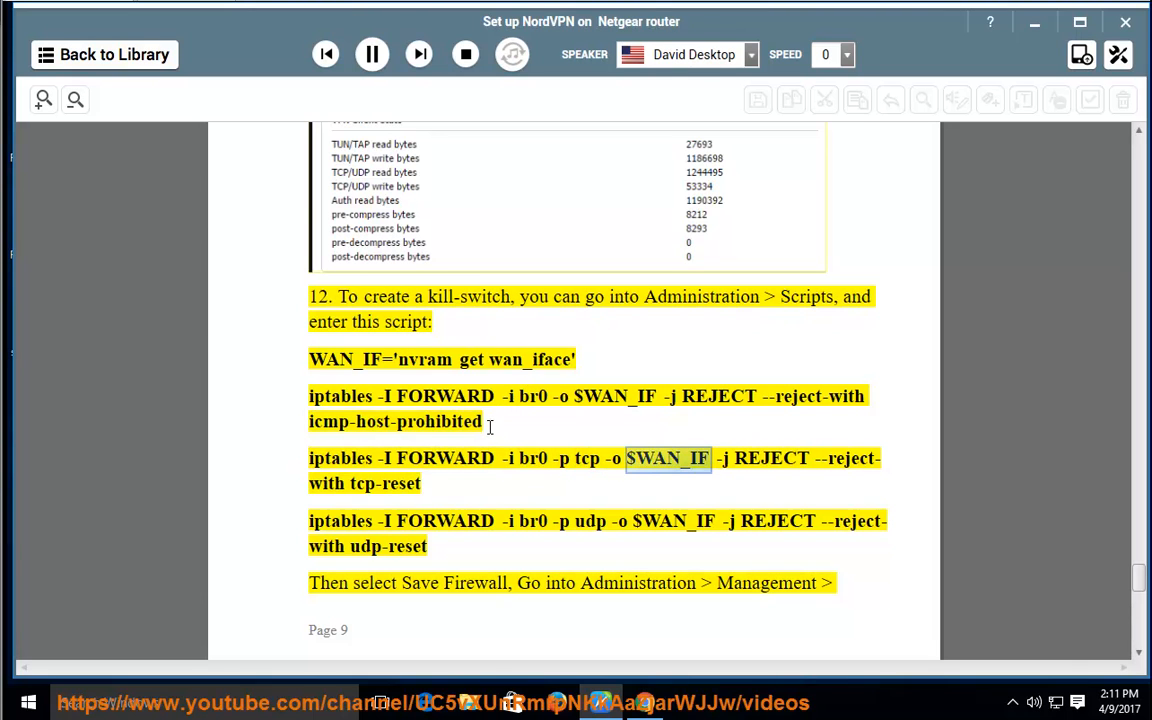
scroll("down", 3)
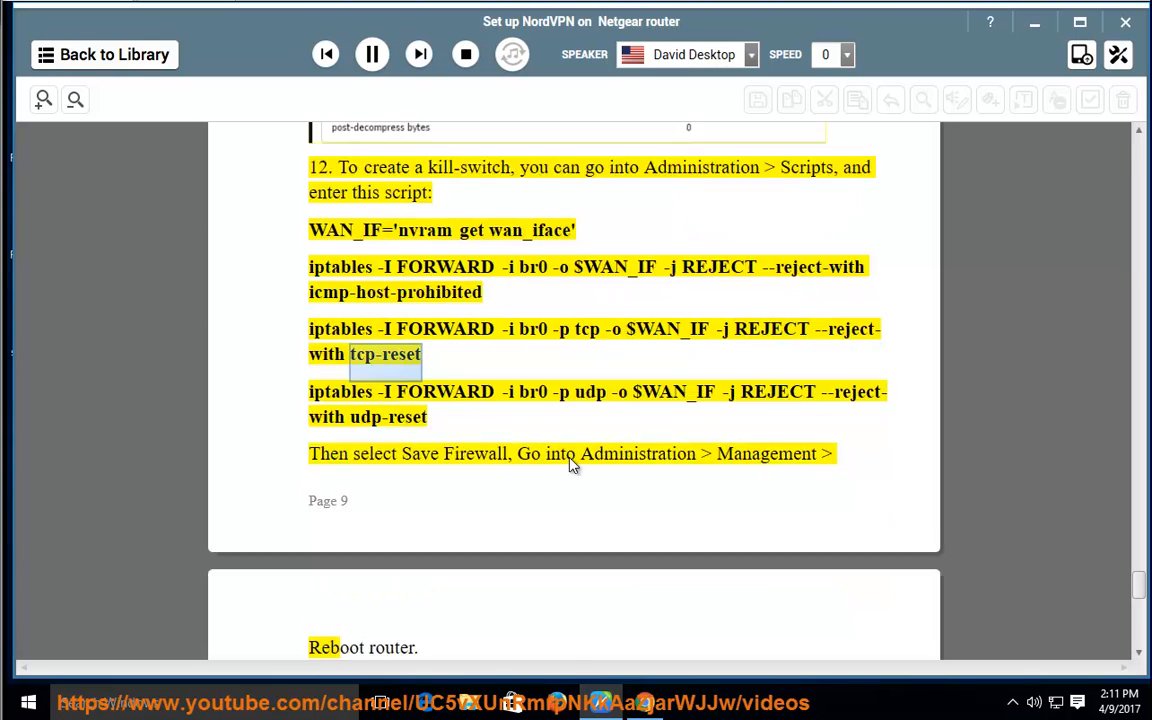
scroll("down", 3)
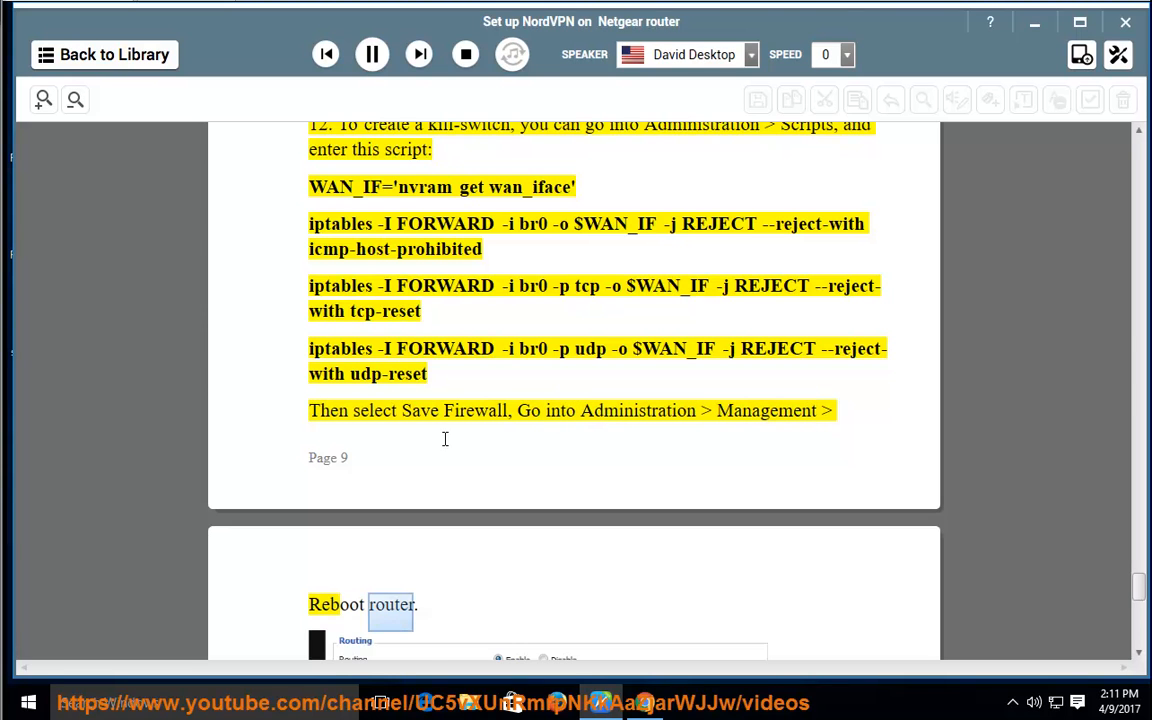
Follow narration past Reboot router into the 'If you run into any issues' screenshot-sending note.
scroll("down", 3)
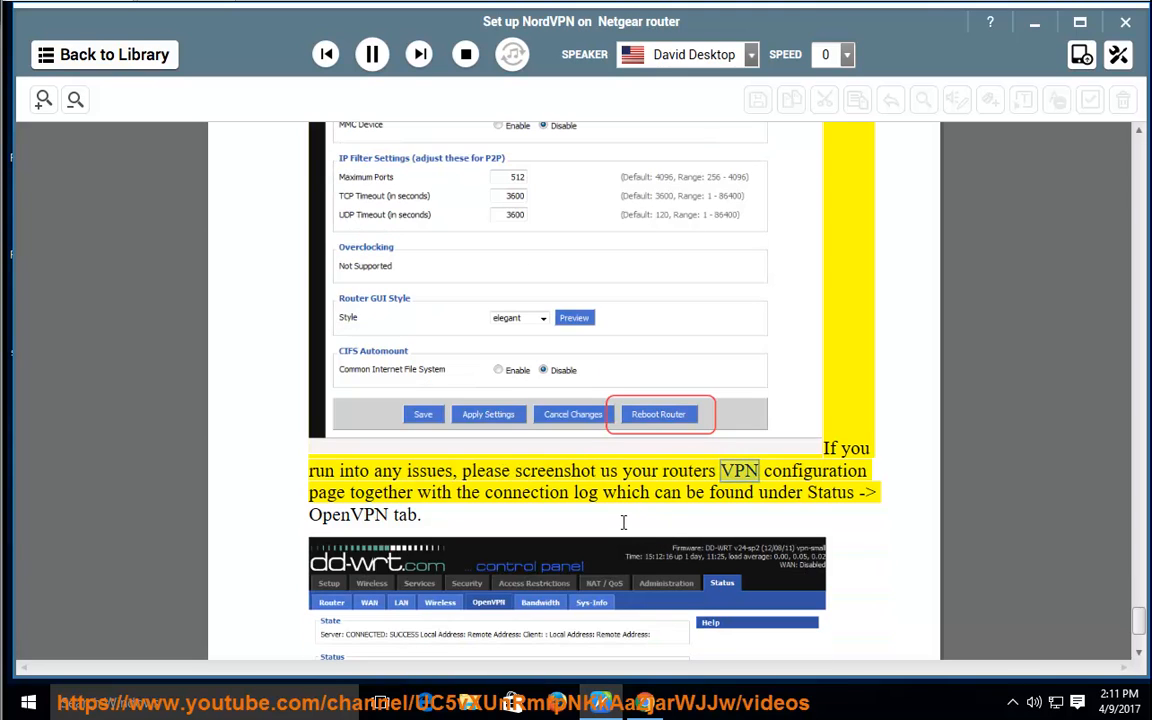
double_click(380, 492)
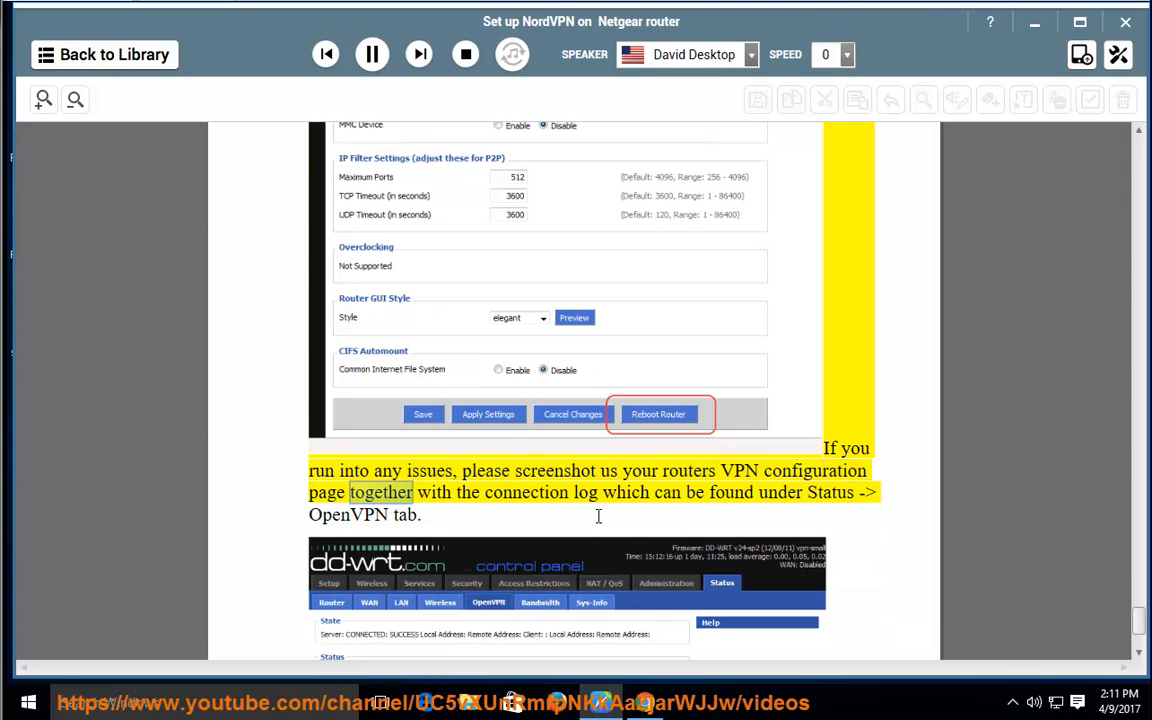
scroll("down", 3)
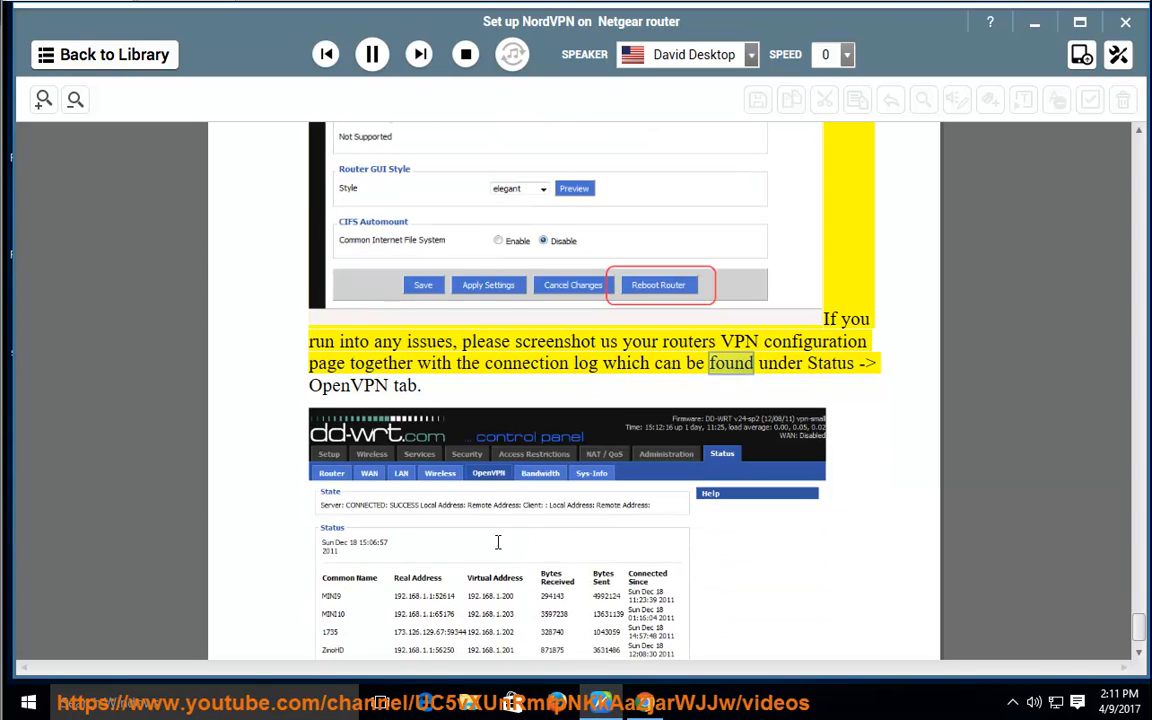